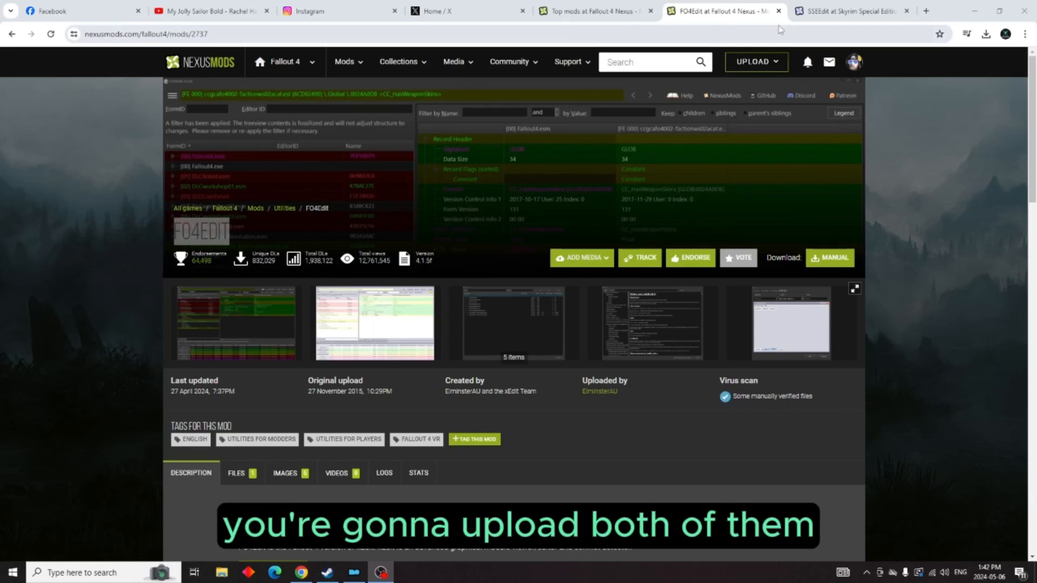
{"action": "mouse_move", "coordinate": [849, 11]}
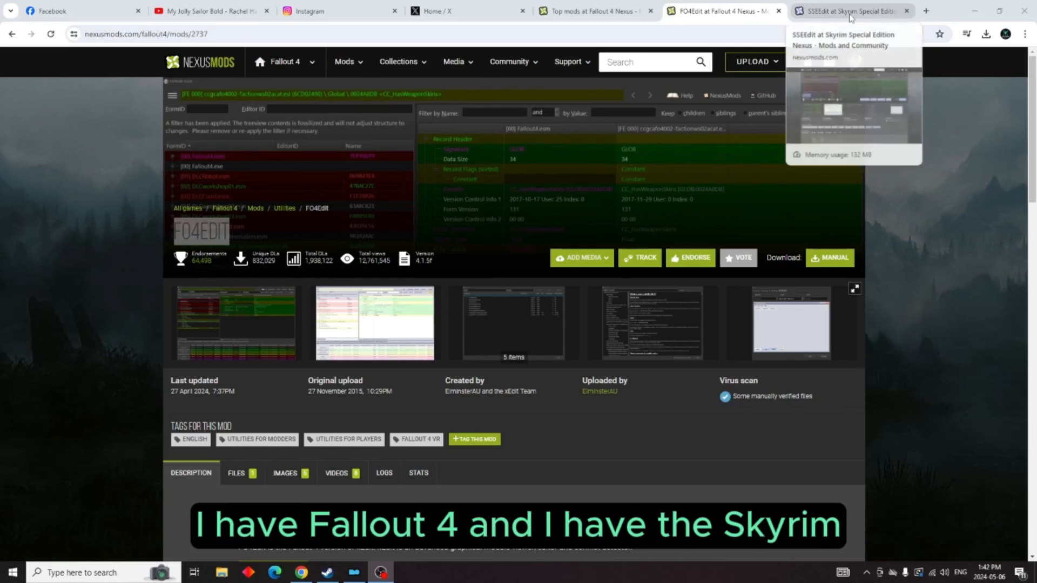
- Create a new desktop folder named FO4Edit
{"action": "left_click", "coordinate": [847, 11]}
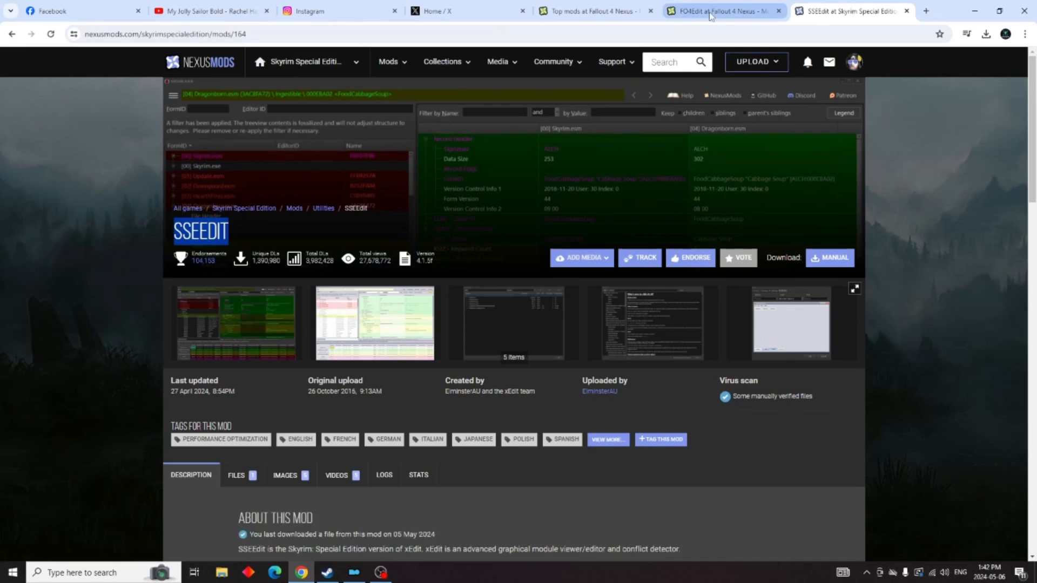
{"action": "left_click", "coordinate": [721, 11]}
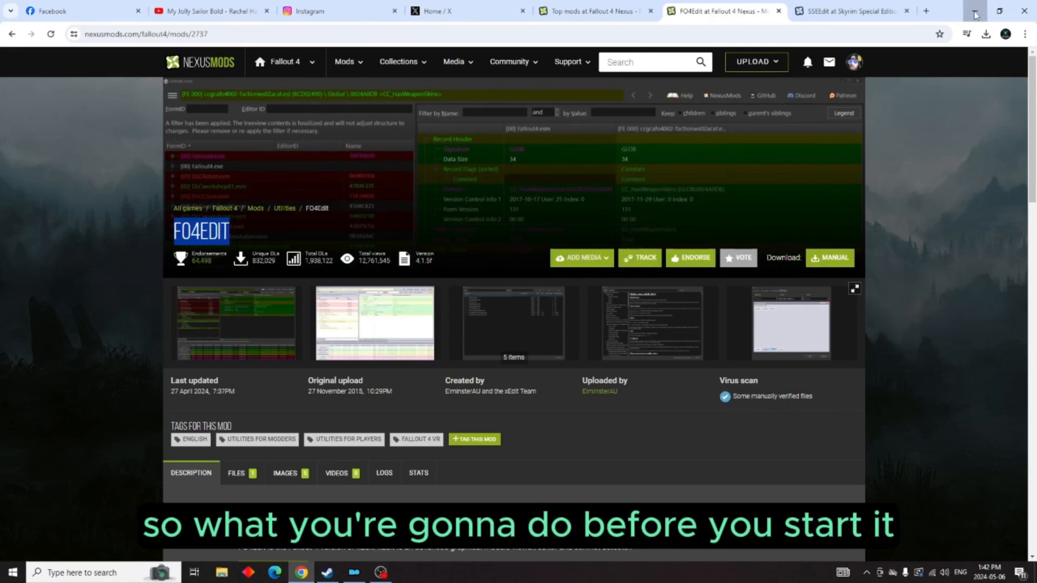
{"action": "left_click", "coordinate": [974, 11]}
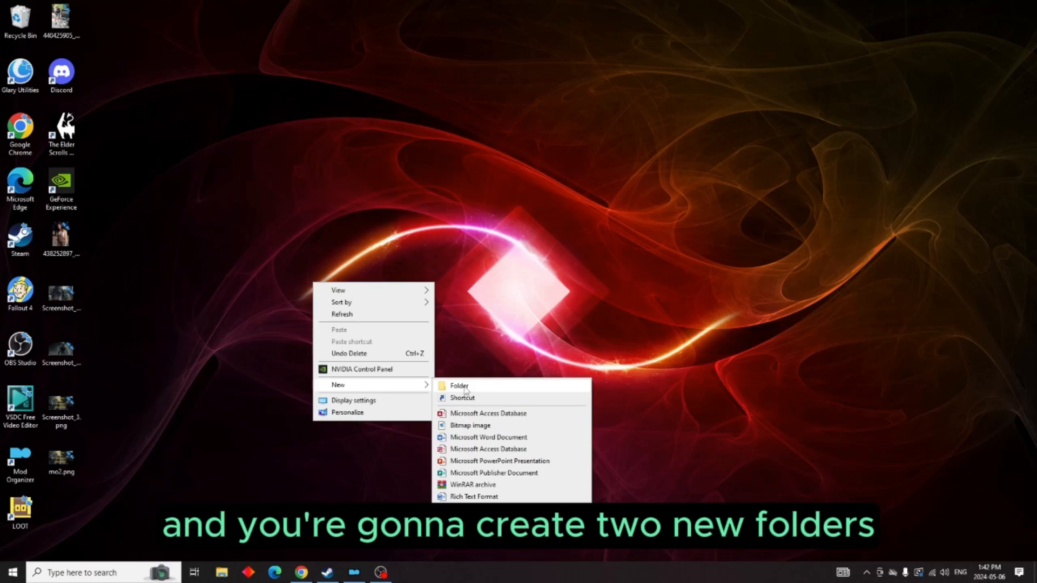
{"action": "left_click", "coordinate": [458, 386]}
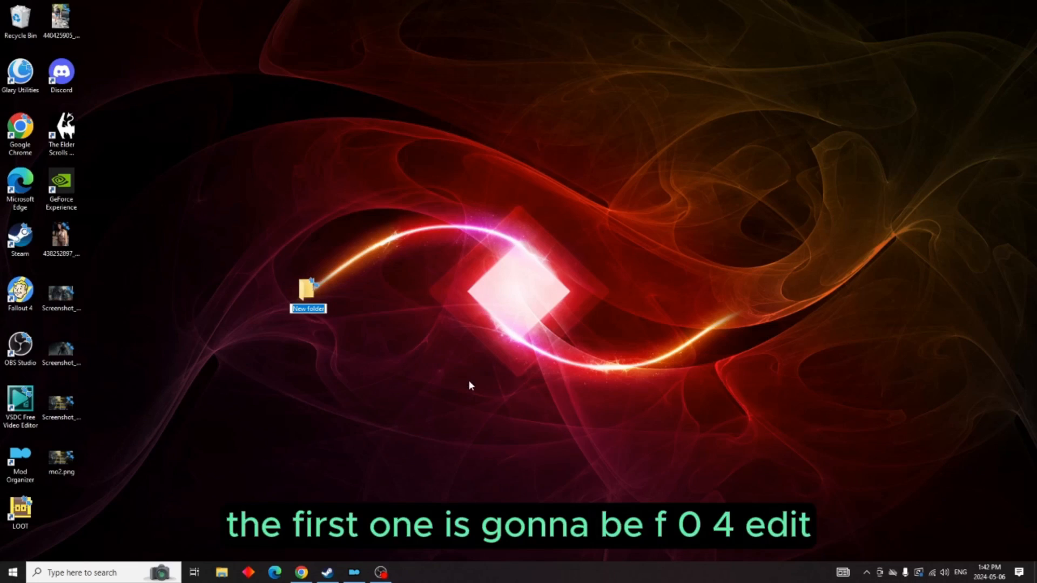
{"action": "type", "text": "FO"}
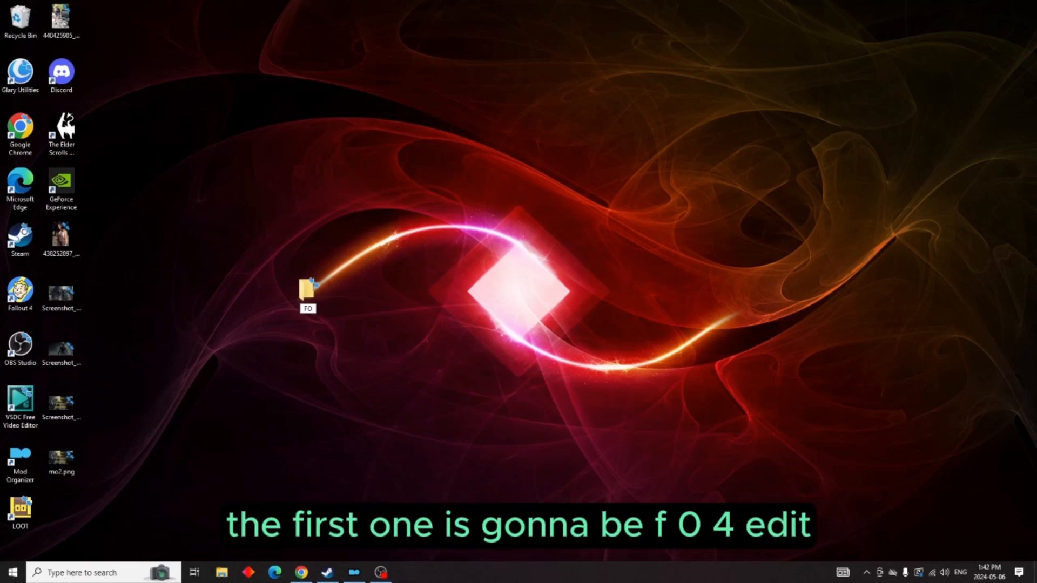
{"action": "type", "text": "4Ed"}
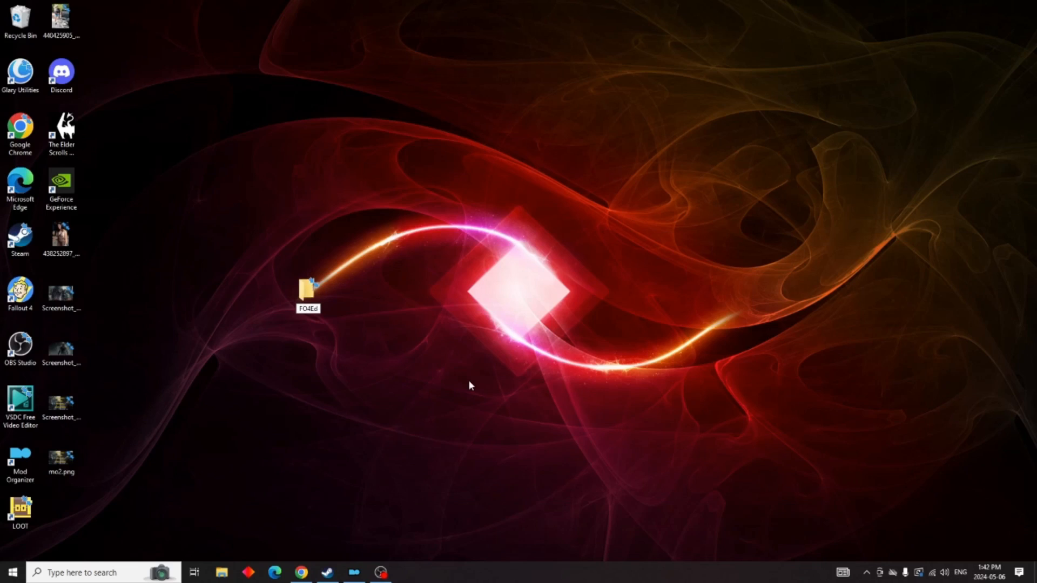
{"action": "left_click", "coordinate": [307, 291]}
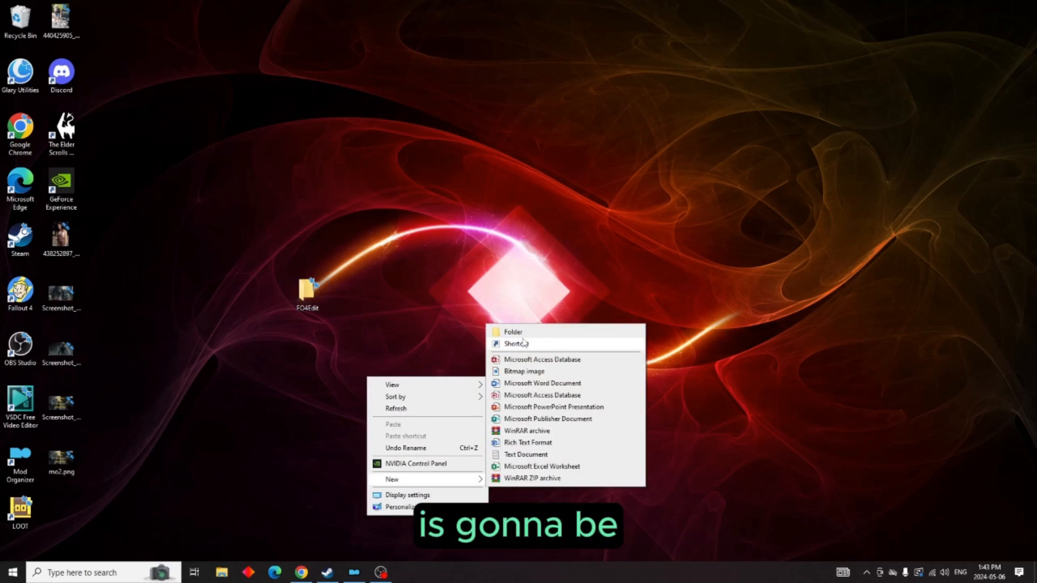
- Create a second desktop folder named SSEedit
{"action": "left_click", "coordinate": [513, 331]}
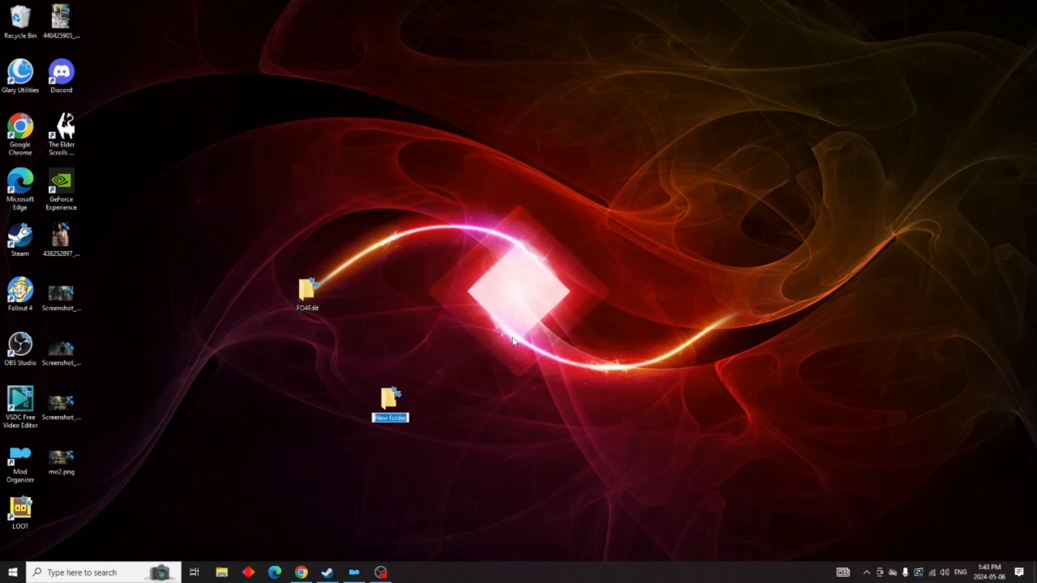
{"action": "type", "text": "SSe"}
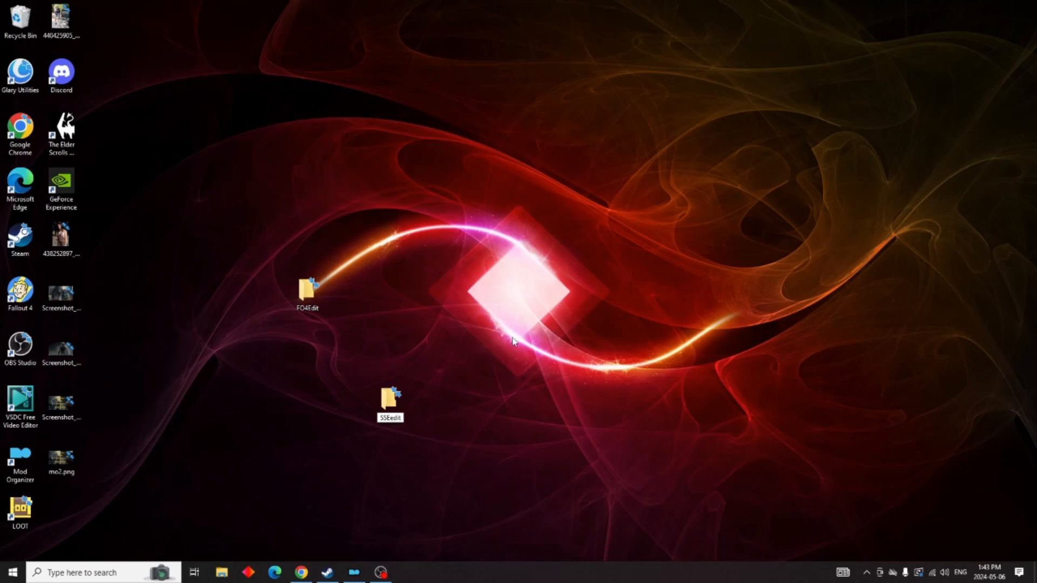
{"action": "left_click", "coordinate": [389, 402]}
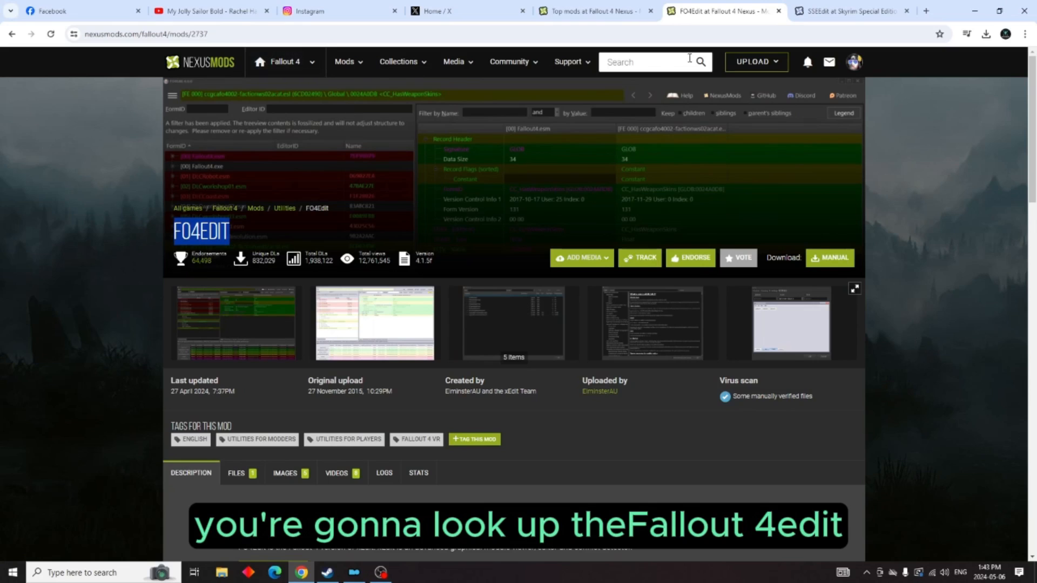
- Download the FO4Edit 4.1.5f main file from its Files tab
{"action": "left_click", "coordinate": [235, 475]}
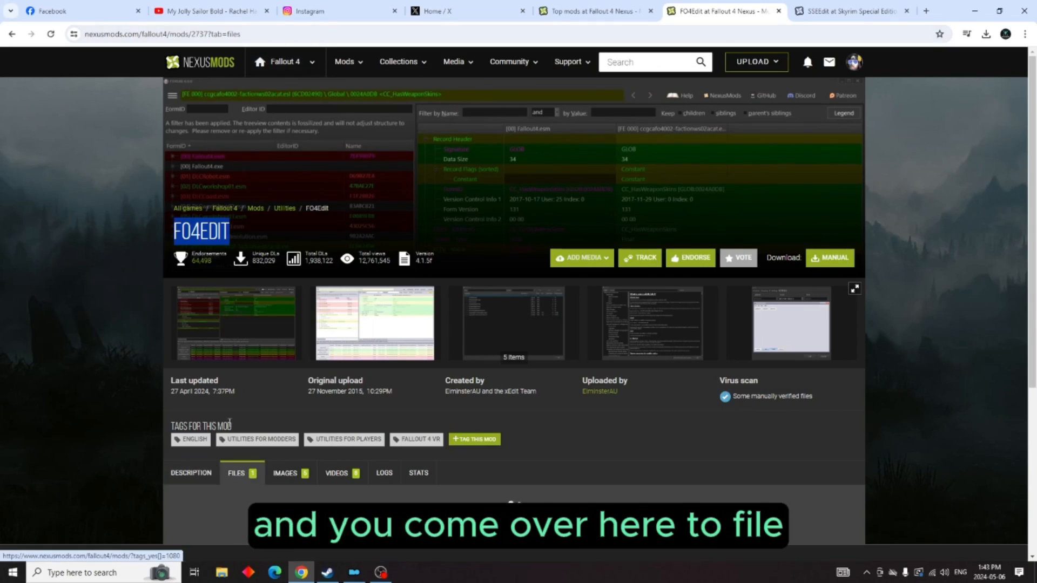
{"action": "scroll", "scroll_direction": "down", "scroll_amount": 3}
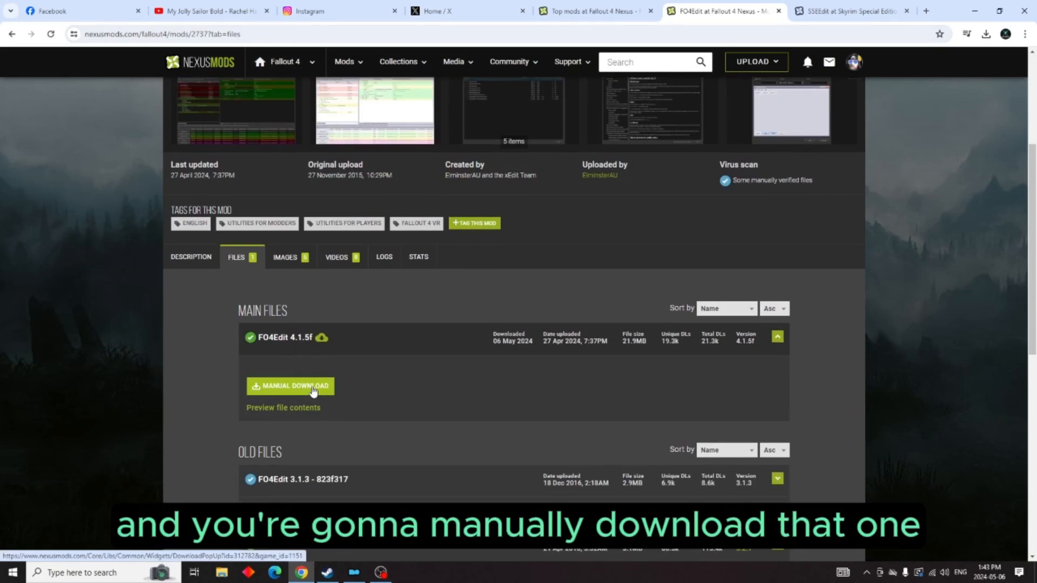
{"action": "left_click", "coordinate": [290, 386]}
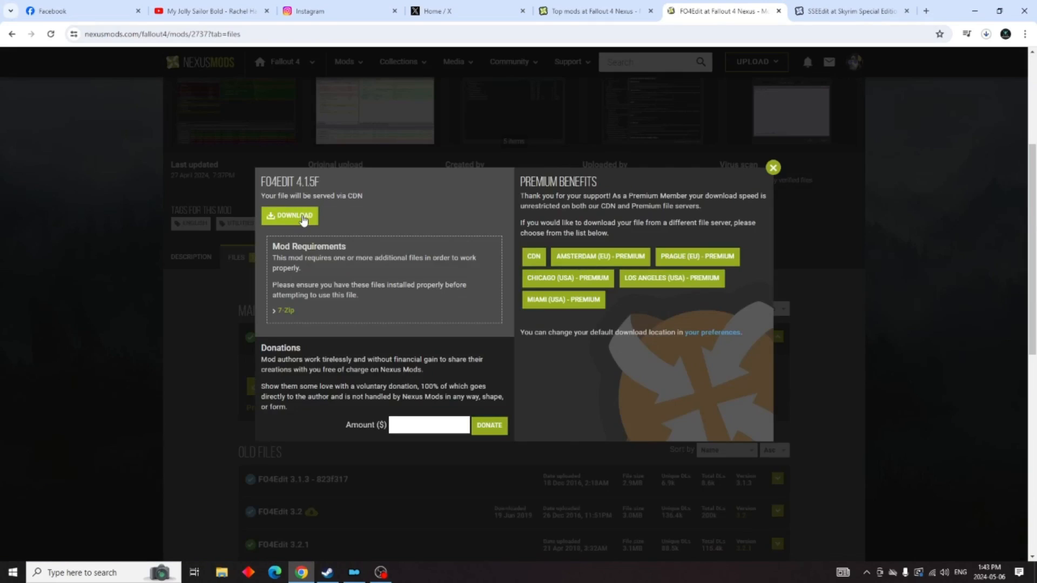
{"action": "mouse_move", "coordinate": [770, 205]}
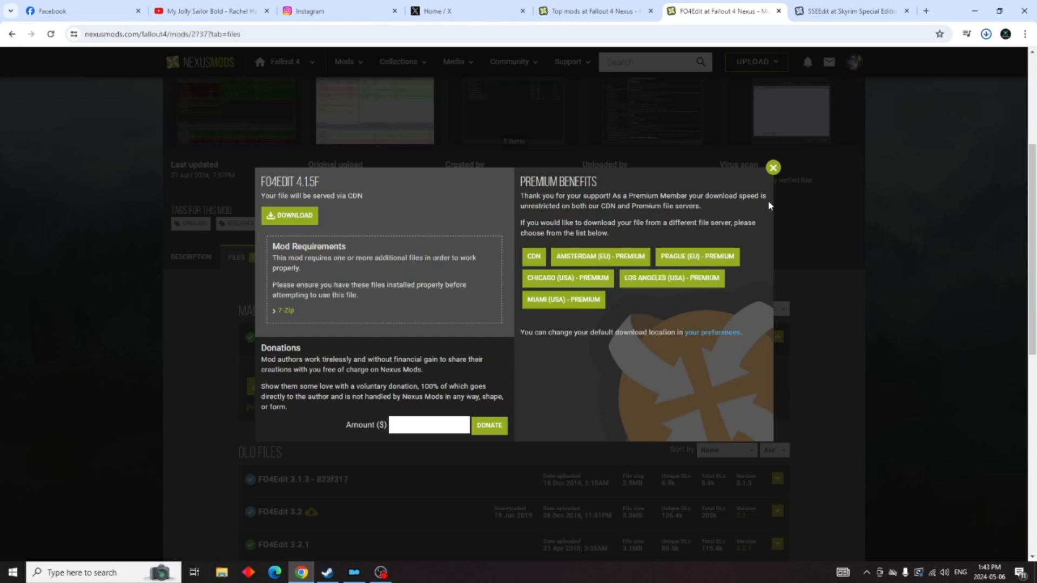
{"action": "left_click", "coordinate": [985, 34]}
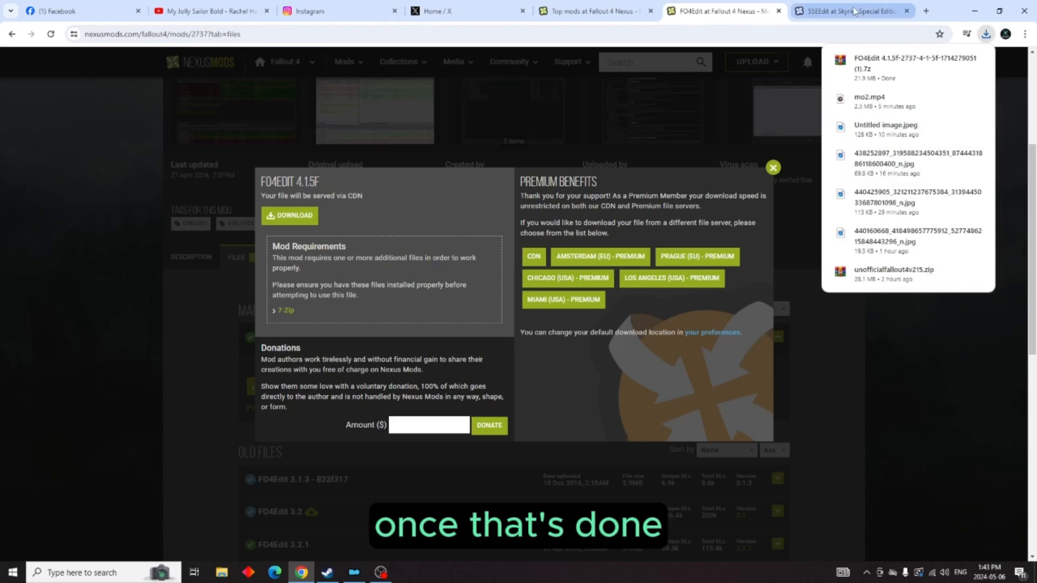
- Start downloading the SSEEdit 4.1.5f main file from its mod page
{"action": "left_click", "coordinate": [851, 11]}
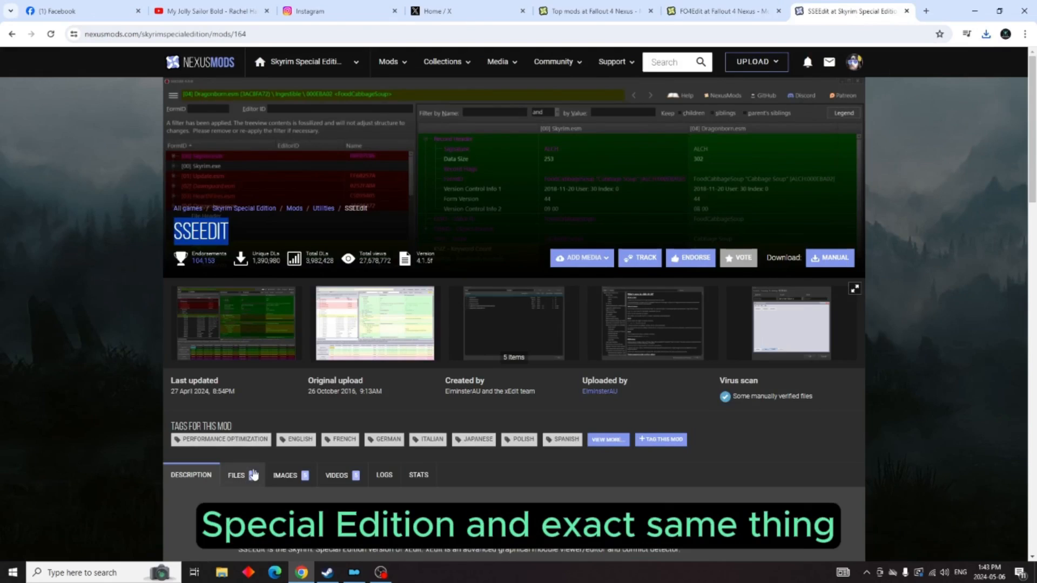
{"action": "left_click", "coordinate": [236, 474]}
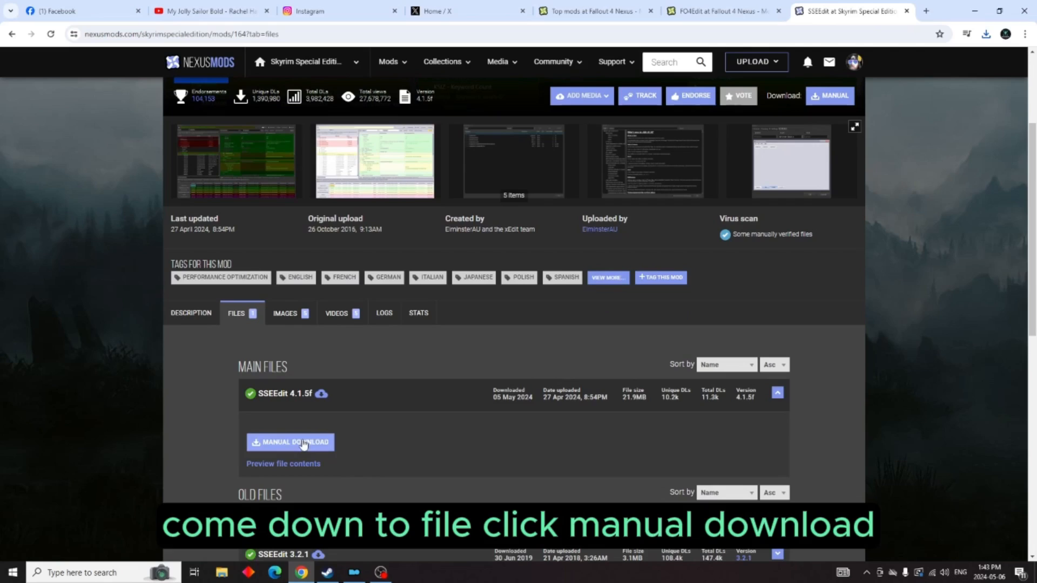
{"action": "left_click", "coordinate": [289, 442]}
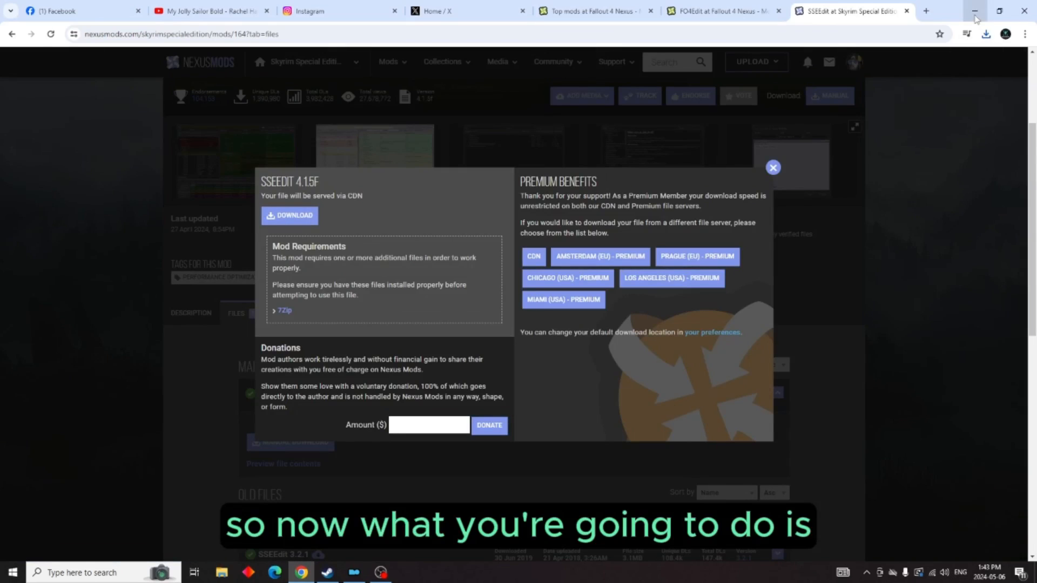
- Extract the SSEEdit 4.1.5f archive from Downloads into Desktop\SSEEdit with WinRAR
{"action": "left_click", "coordinate": [975, 11]}
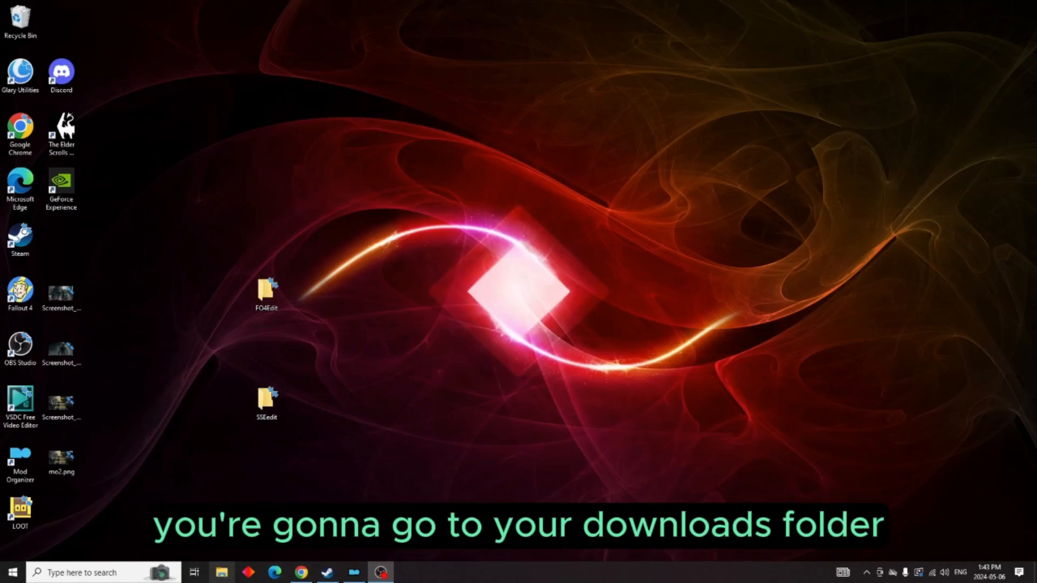
{"action": "left_click", "coordinate": [222, 573]}
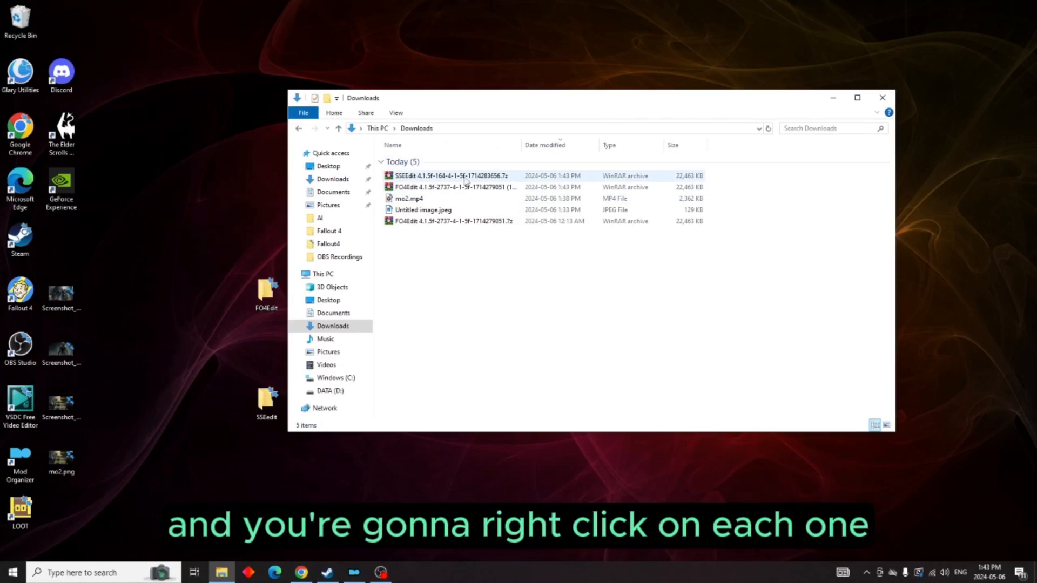
{"action": "right_click", "coordinate": [450, 175]}
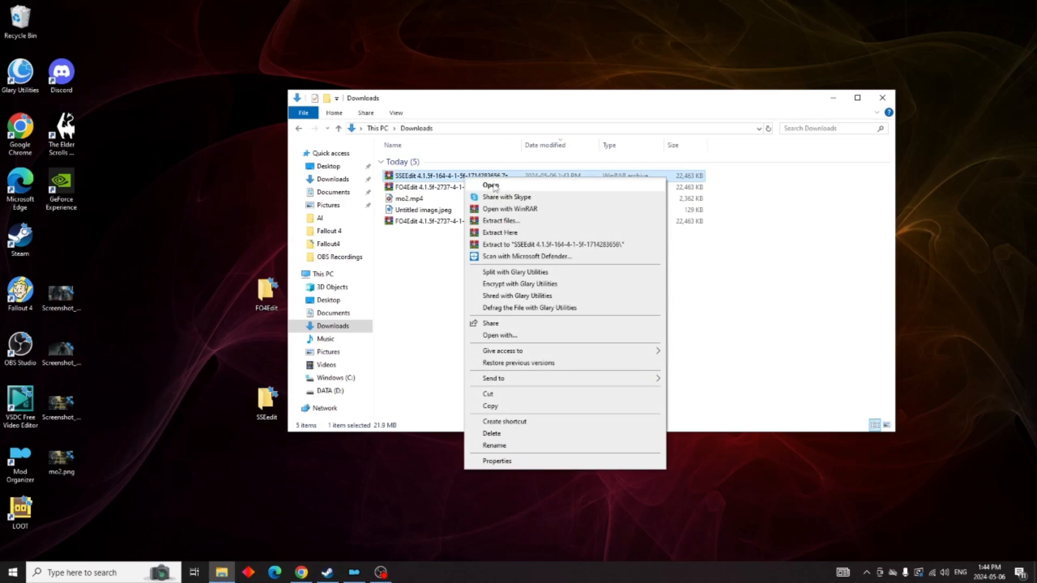
{"action": "left_click", "coordinate": [500, 220]}
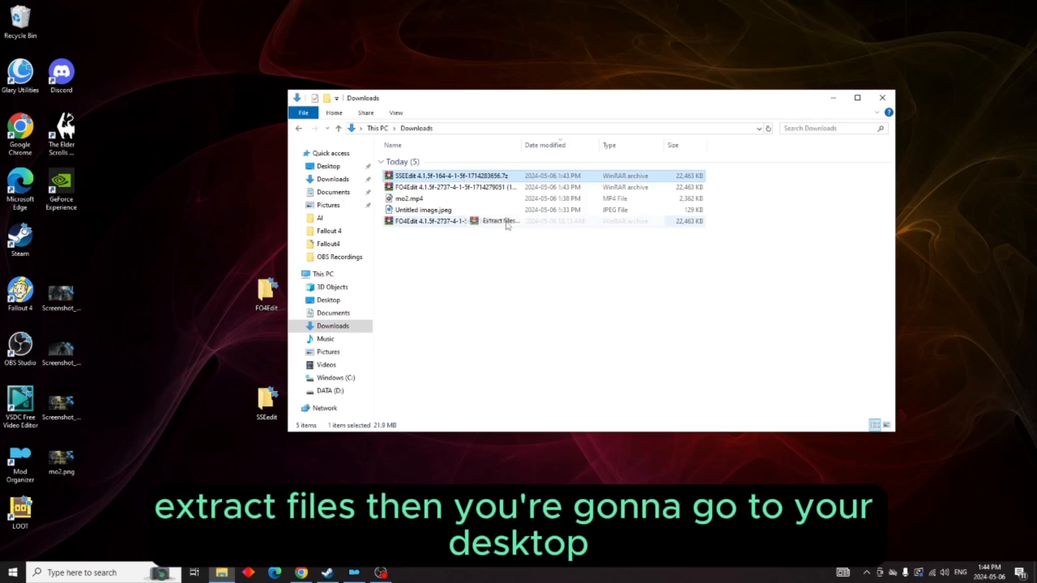
{"action": "left_click", "coordinate": [499, 221]}
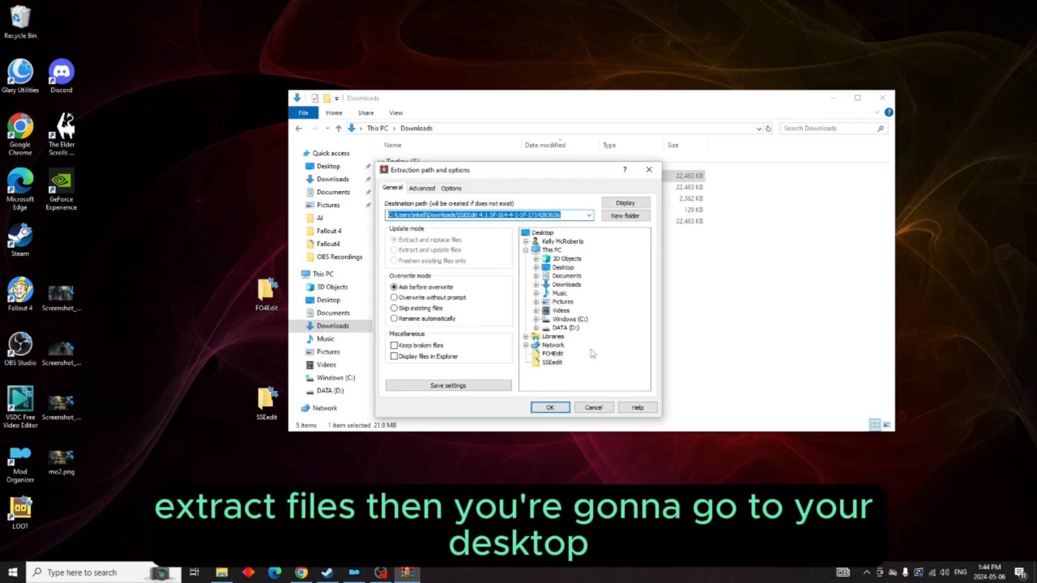
{"action": "left_click", "coordinate": [563, 268]}
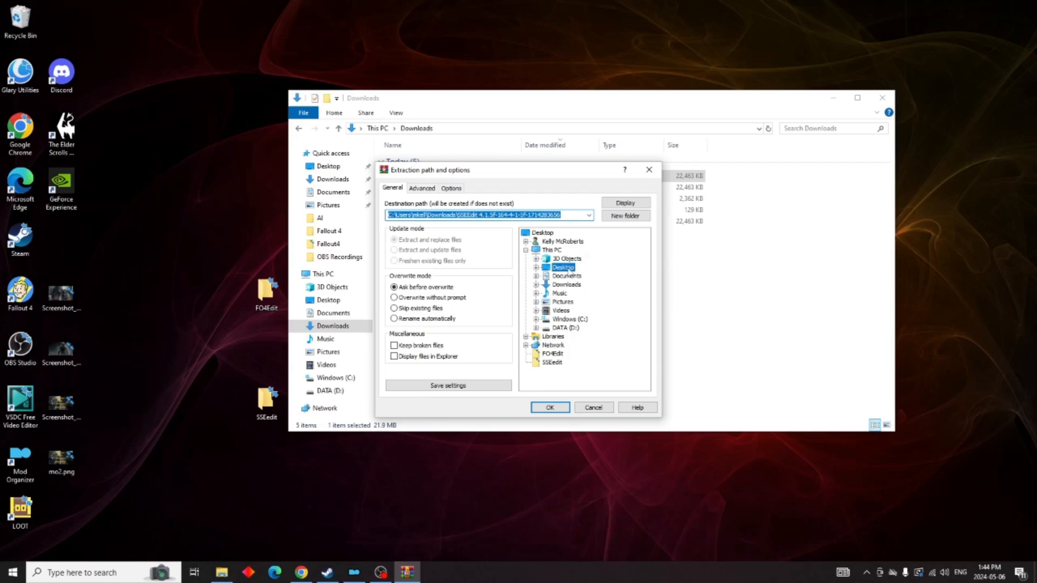
{"action": "left_click", "coordinate": [562, 267]}
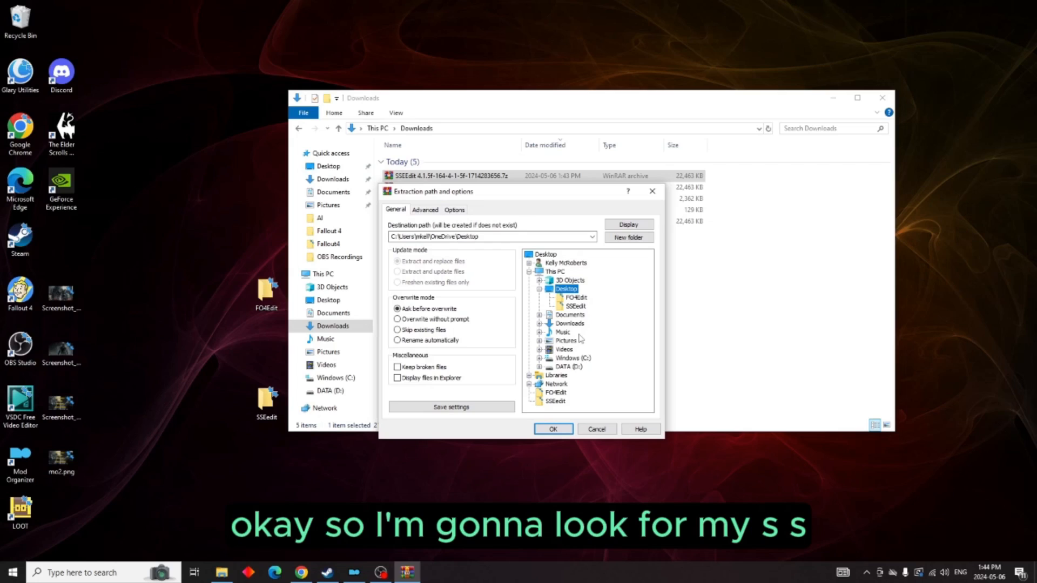
{"action": "left_click", "coordinate": [572, 306]}
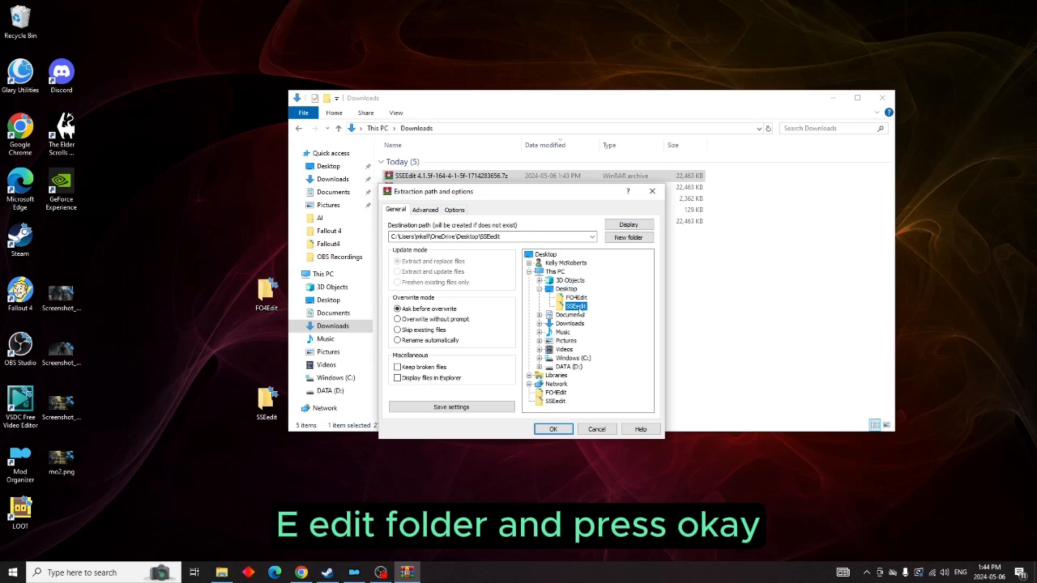
{"action": "left_click", "coordinate": [553, 428]}
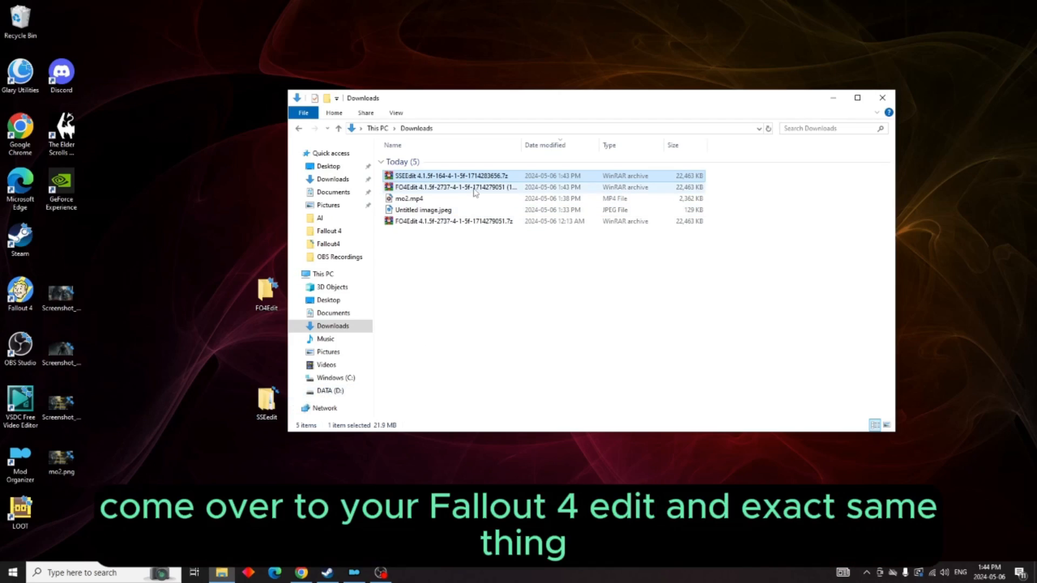
- Extract the FO4Edit archive into the Desktop\FO4Edit folder
{"action": "right_click", "coordinate": [450, 187]}
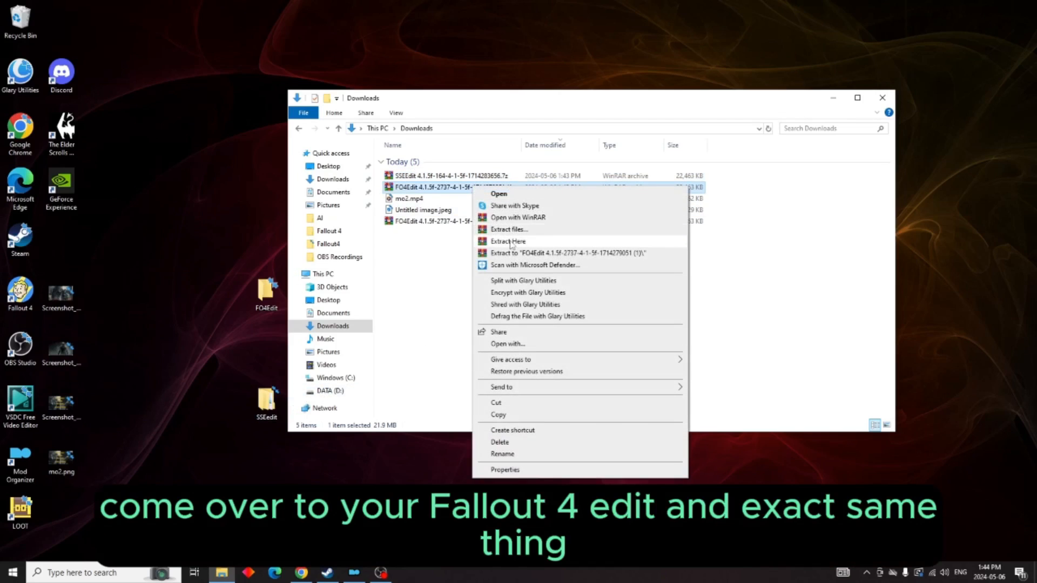
{"action": "left_click", "coordinate": [510, 229]}
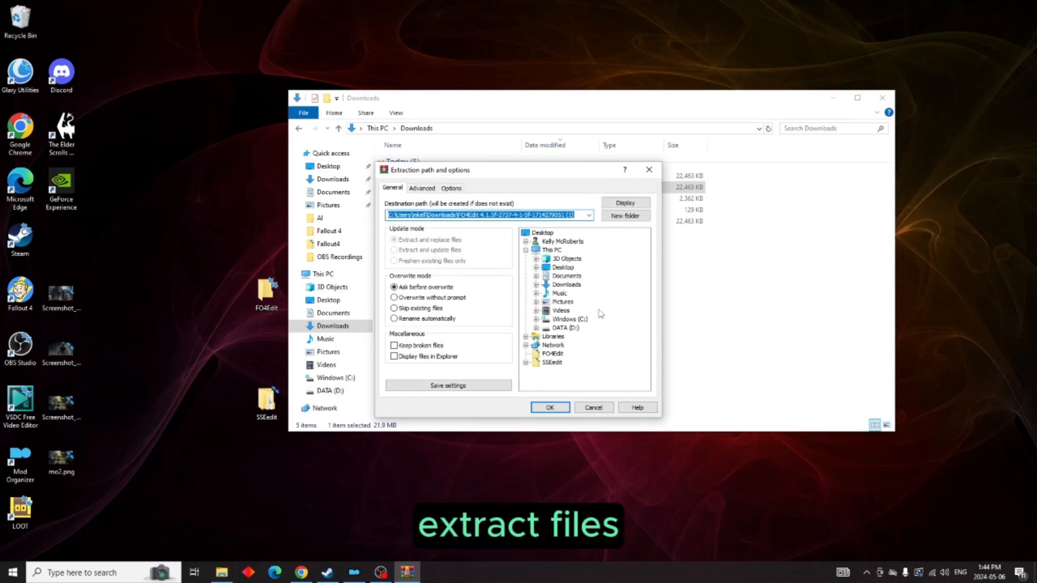
{"action": "left_click", "coordinate": [562, 267]}
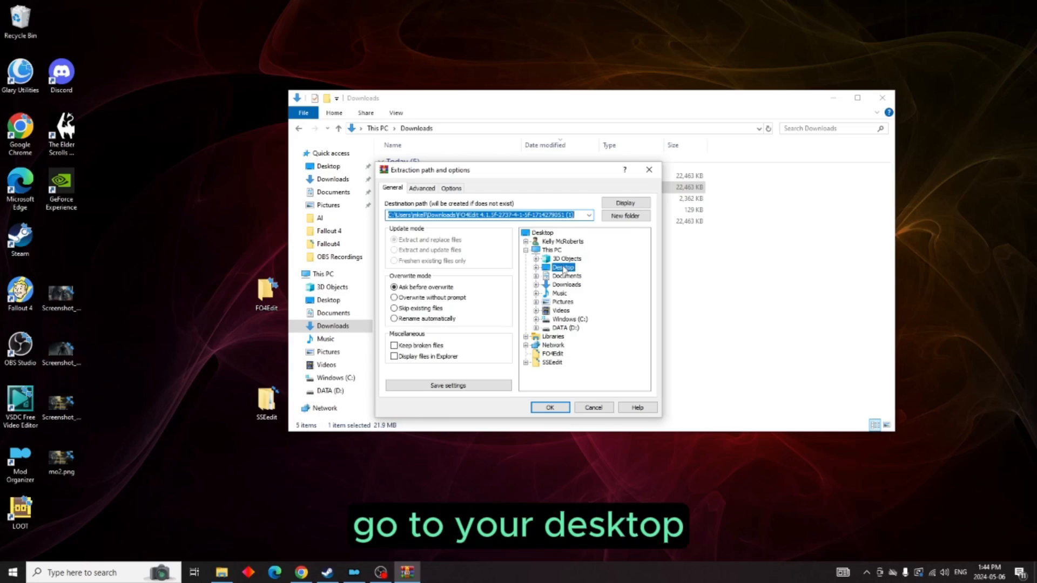
{"action": "left_click", "coordinate": [561, 268]}
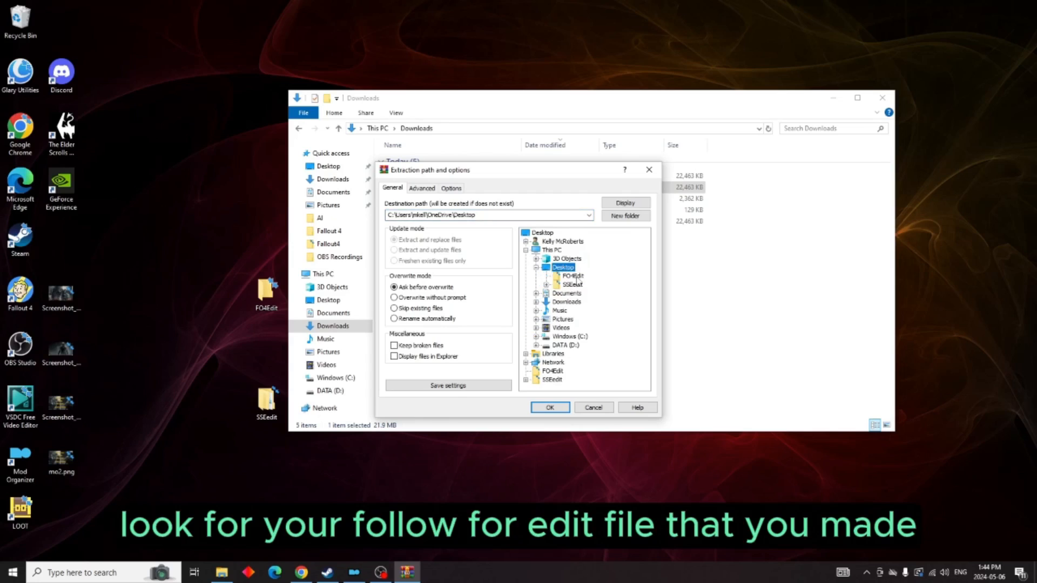
{"action": "left_click", "coordinate": [572, 276]}
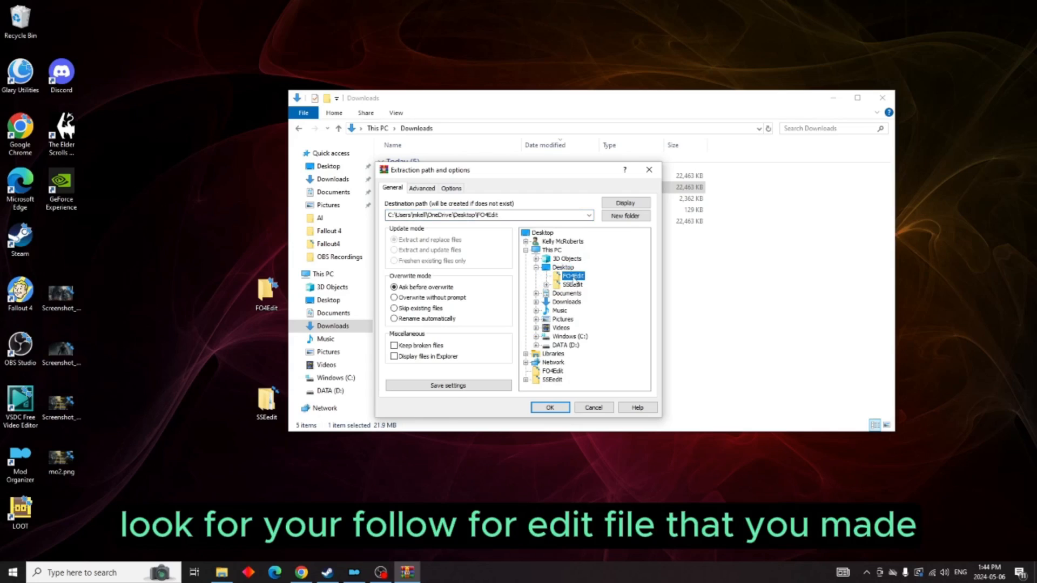
{"action": "left_click", "coordinate": [550, 407]}
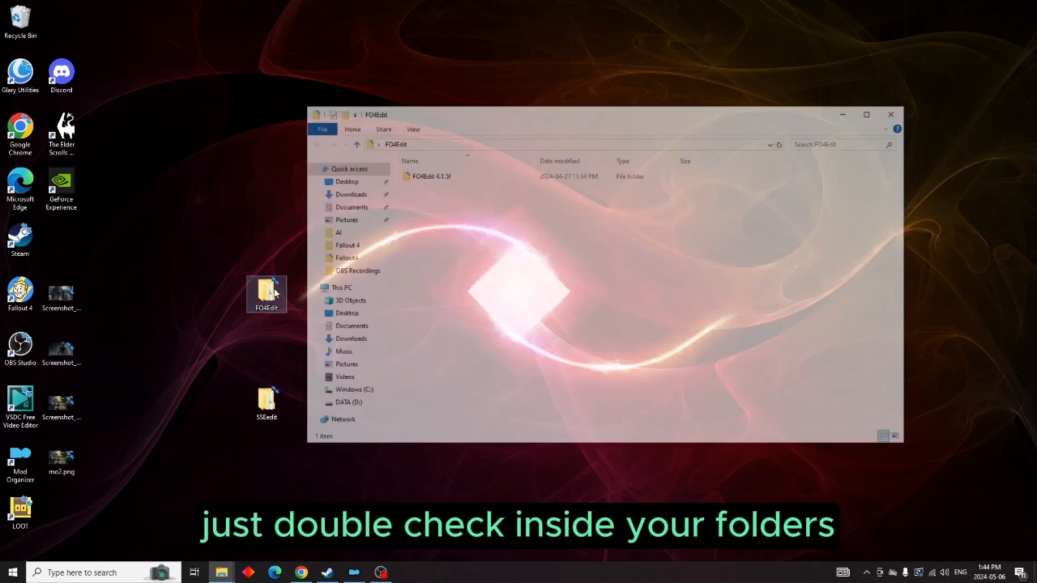
- Confirm SSEEdit 4.1.5f contains SSEEditQuickAutoClean.exe, then close Explorer
{"action": "double_click", "coordinate": [430, 176]}
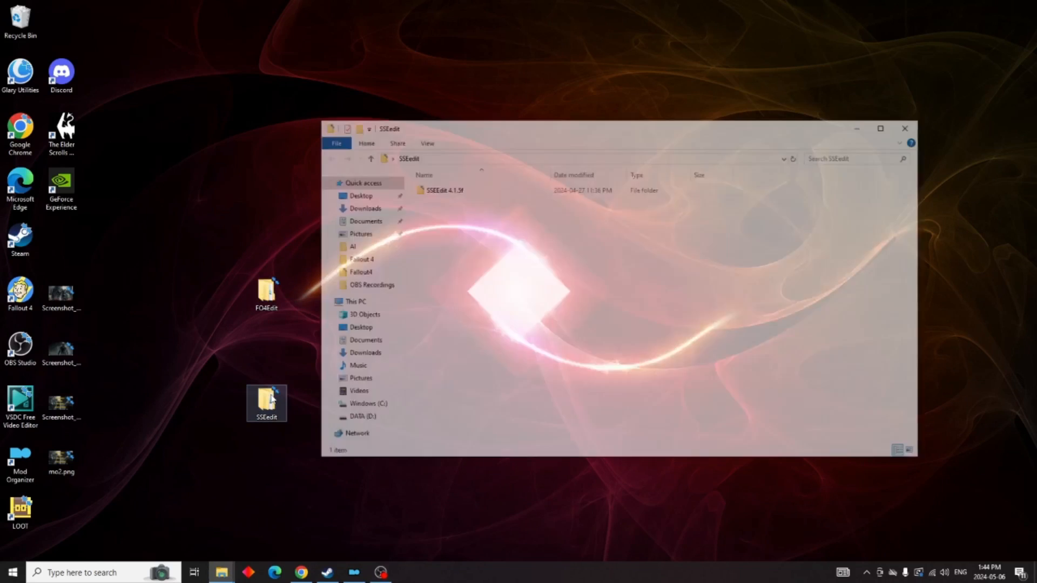
{"action": "double_click", "coordinate": [445, 190]}
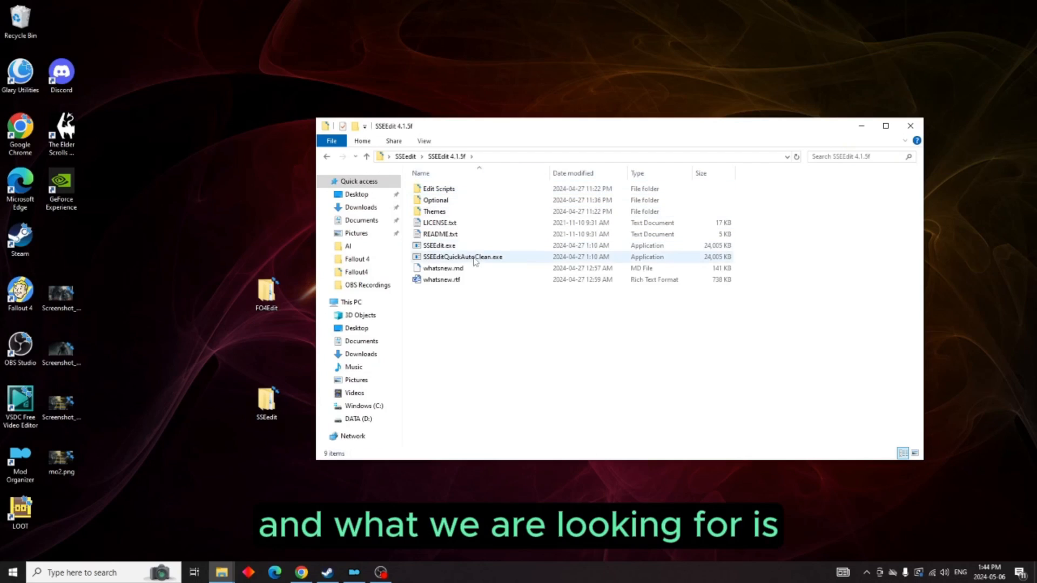
{"action": "mouse_move", "coordinate": [462, 257]}
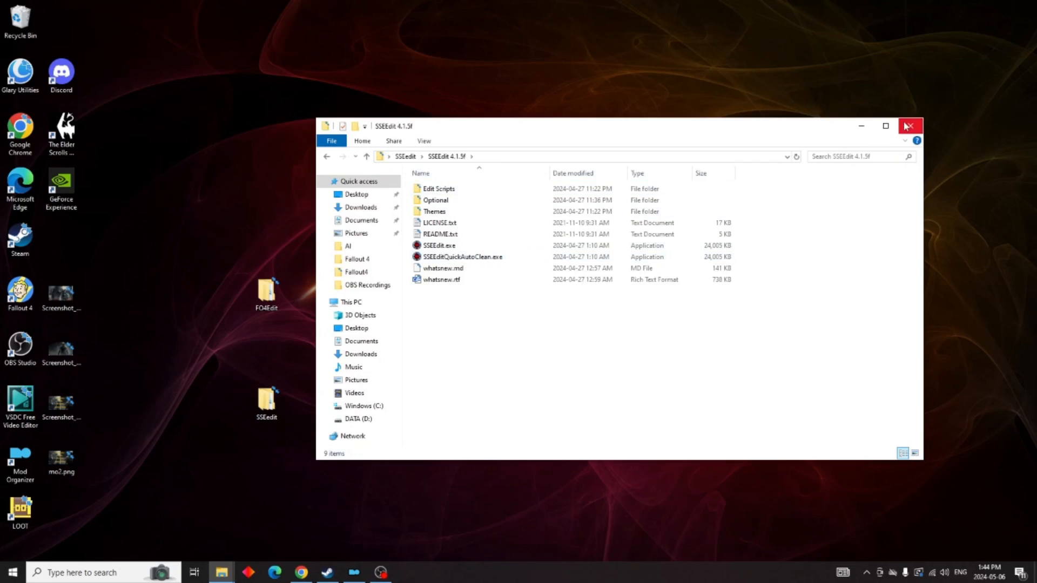
{"action": "left_click", "coordinate": [910, 126]}
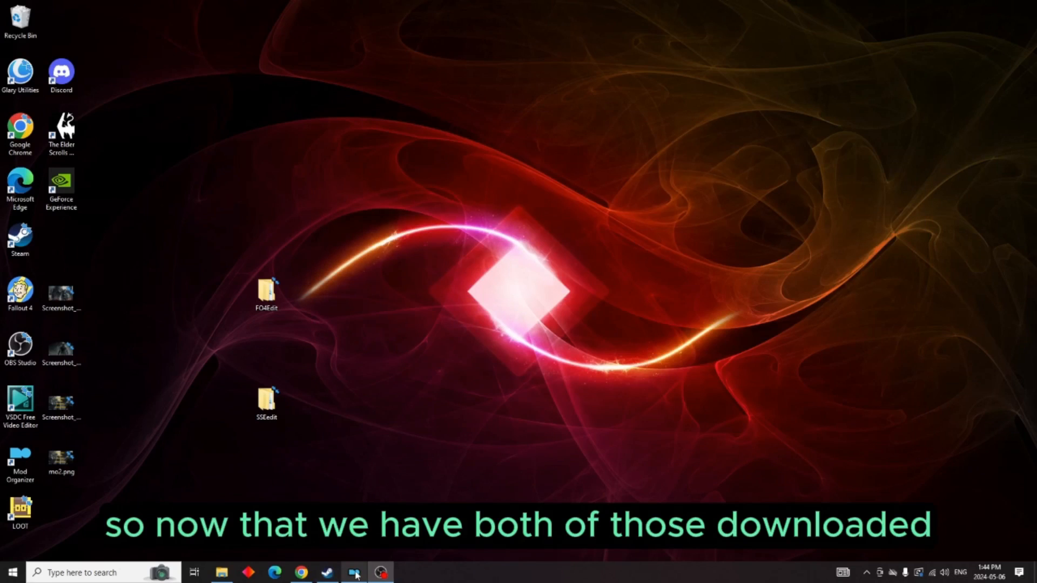
- Add Desktop\FO4Edit\FO4Edit 4.1.5f\FO4EditQuickAutoClean.exe as an executable, apply and save
{"action": "left_click", "coordinate": [355, 572]}
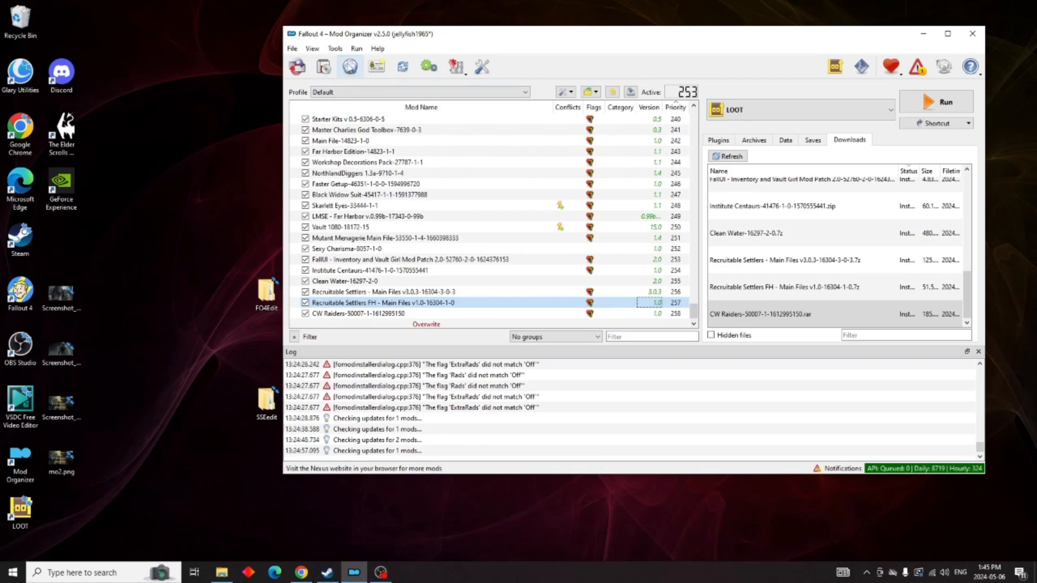
{"action": "left_click", "coordinate": [335, 48]}
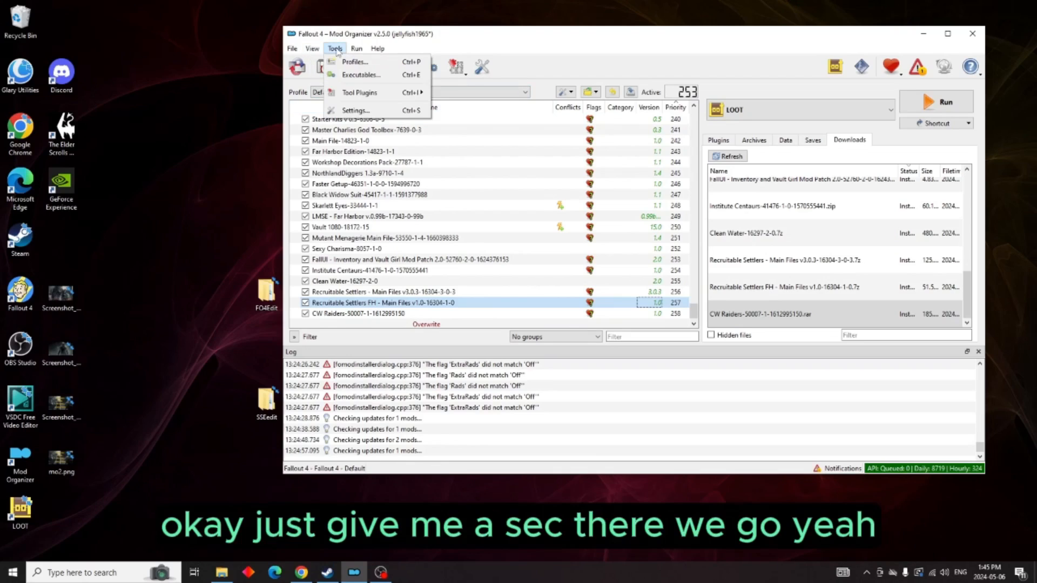
{"action": "mouse_move", "coordinate": [360, 74]}
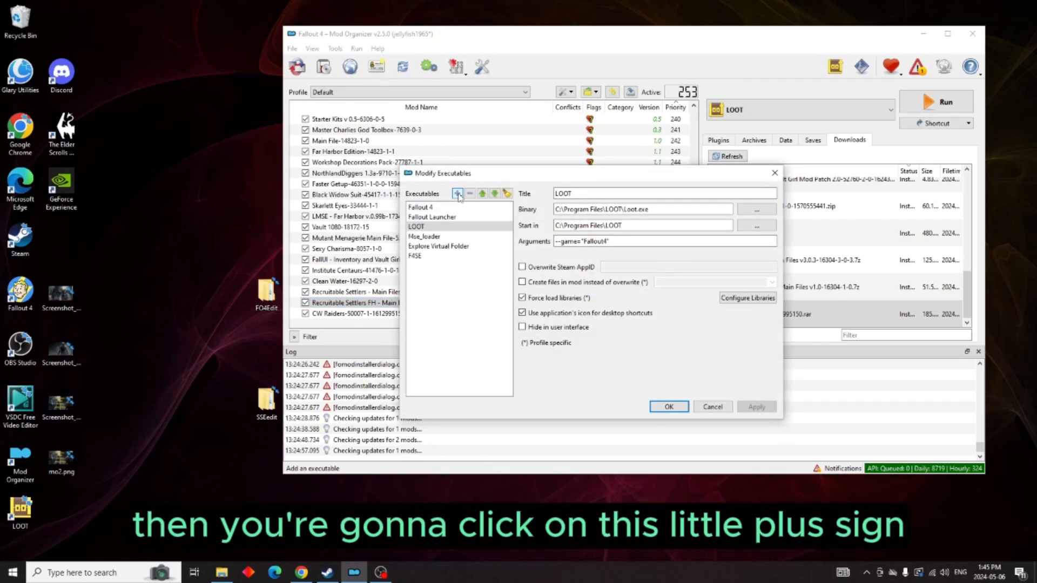
{"action": "left_click", "coordinate": [457, 194]}
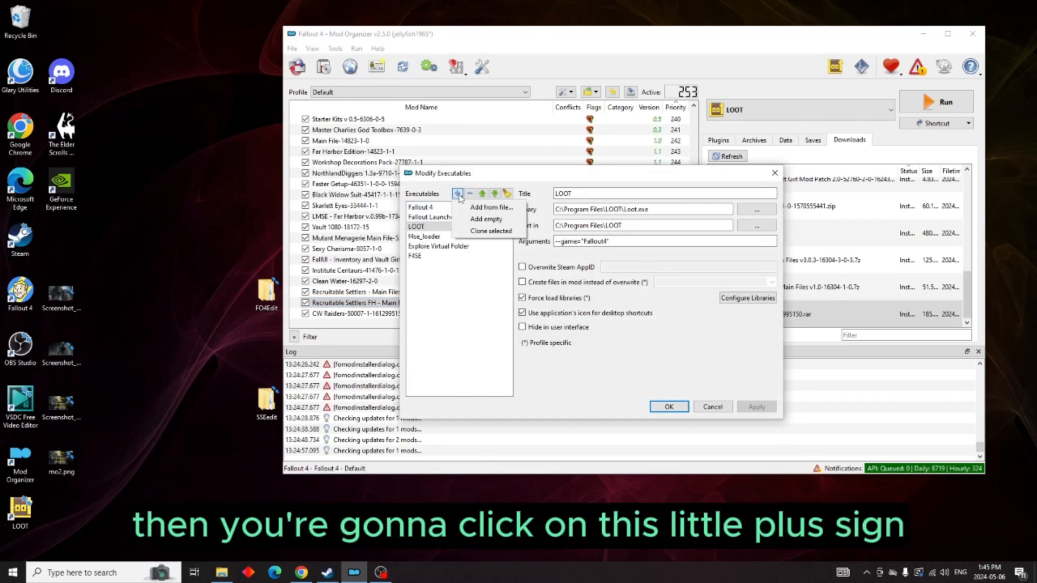
{"action": "mouse_move", "coordinate": [490, 206]}
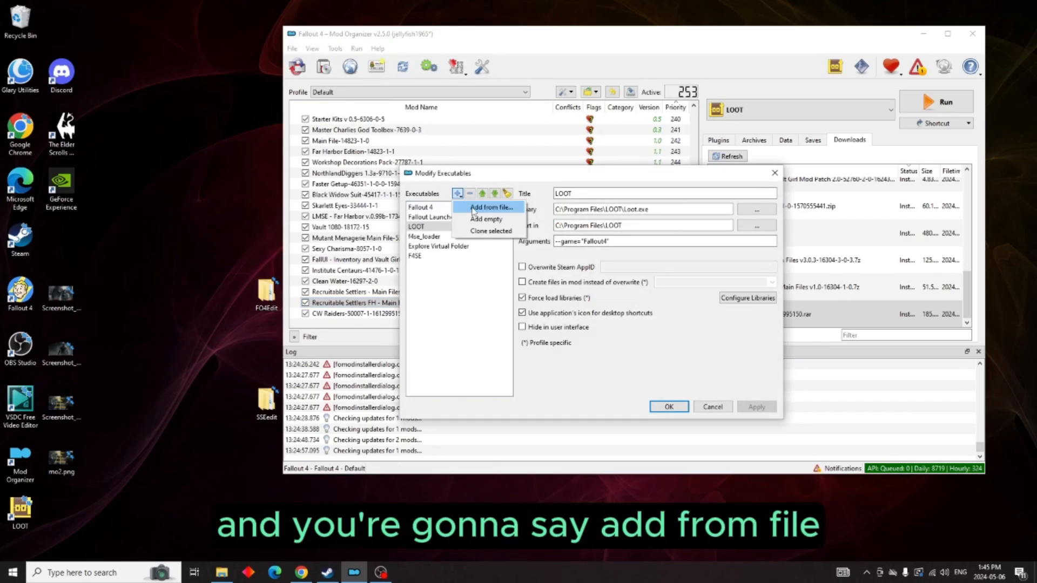
{"action": "left_click", "coordinate": [490, 207]}
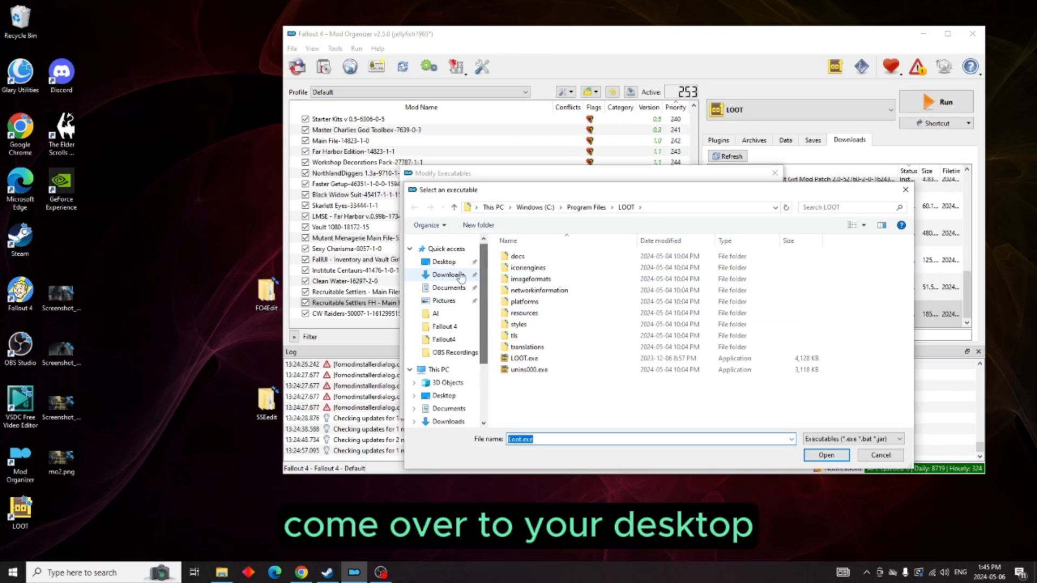
{"action": "left_click", "coordinate": [444, 262]}
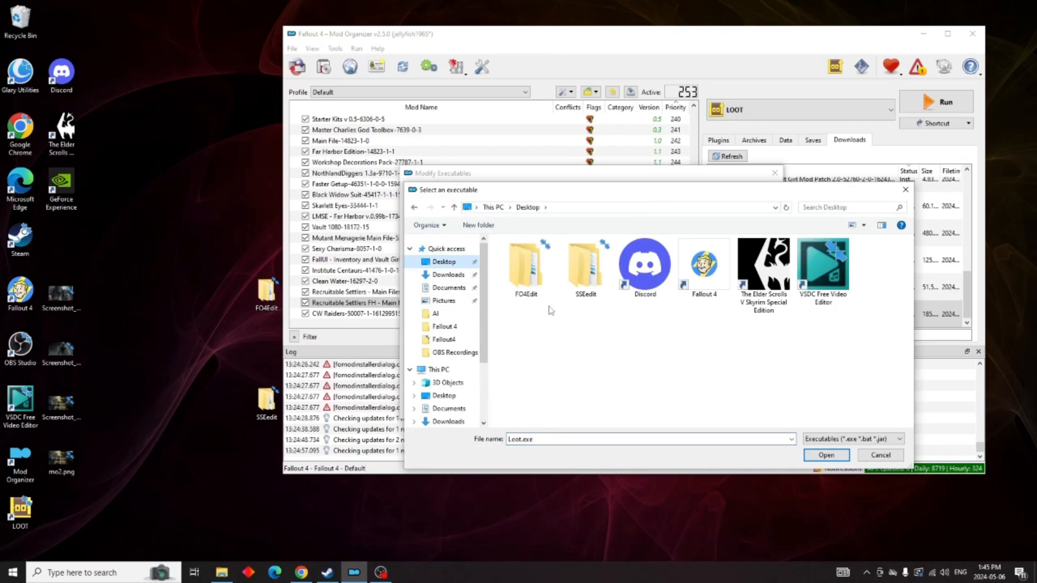
{"action": "double_click", "coordinate": [525, 265]}
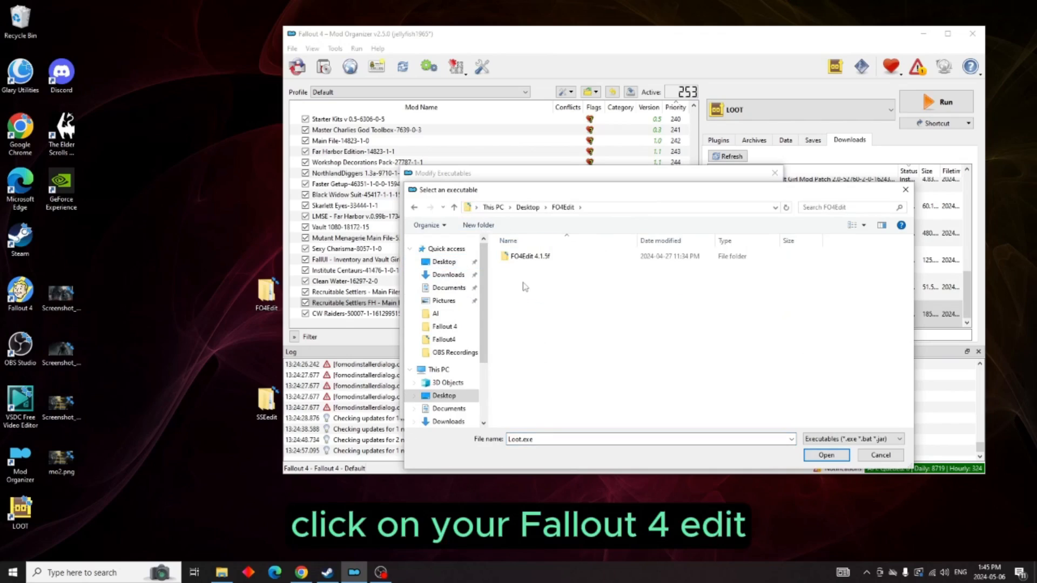
{"action": "double_click", "coordinate": [530, 256]}
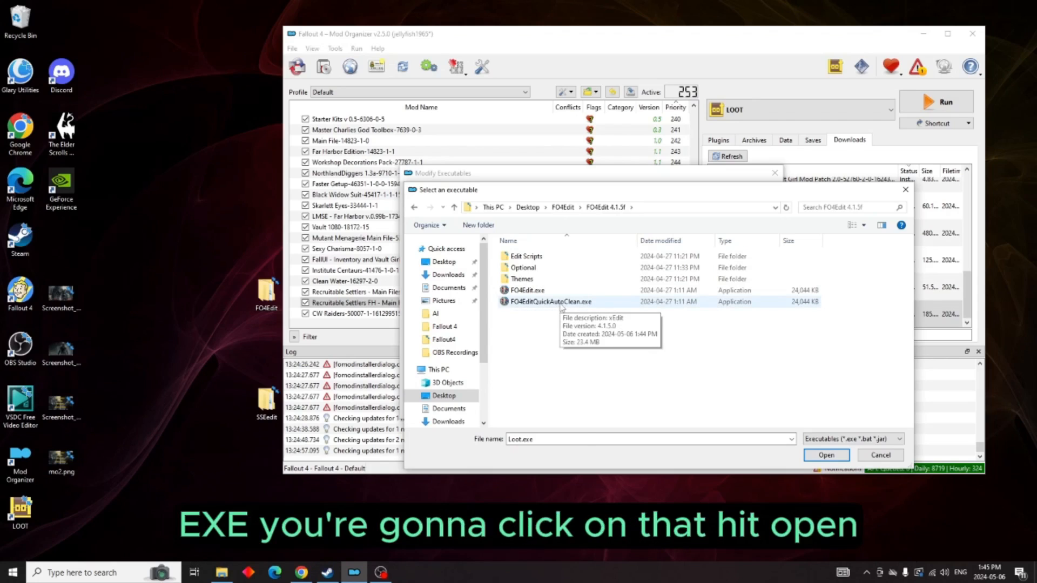
{"action": "left_click", "coordinate": [551, 302]}
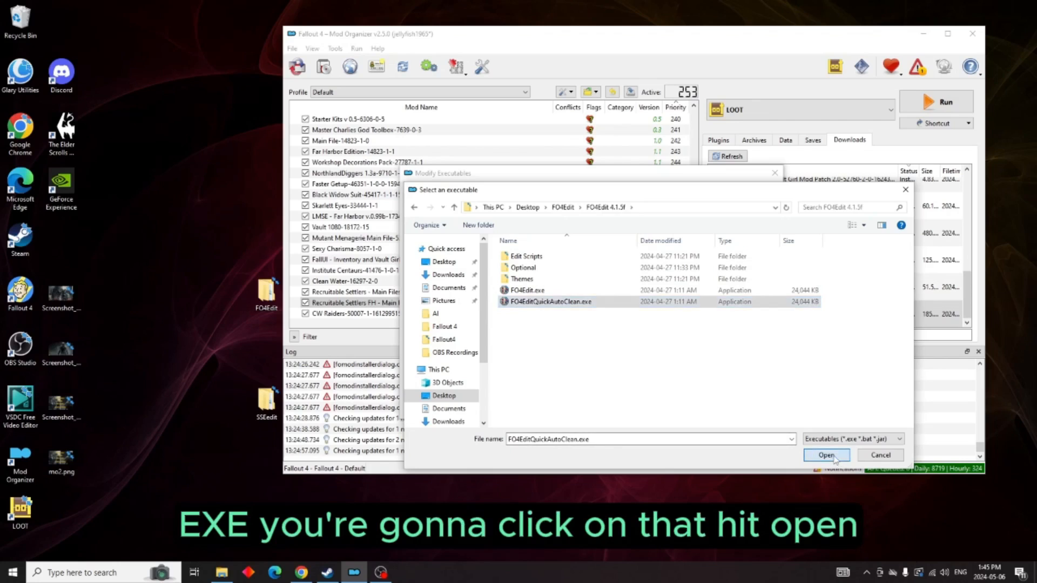
{"action": "left_click", "coordinate": [826, 455]}
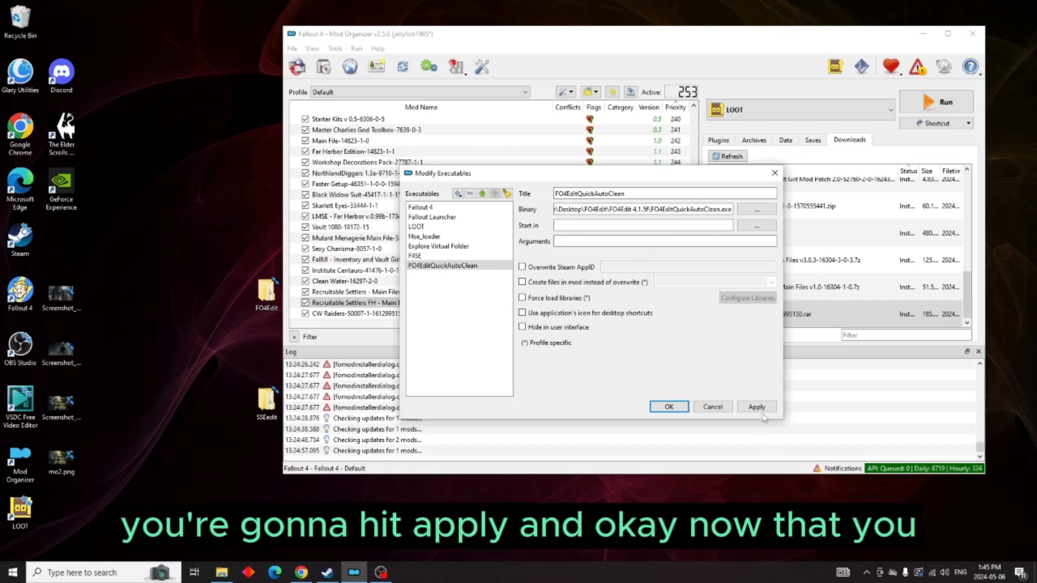
{"action": "left_click", "coordinate": [756, 406]}
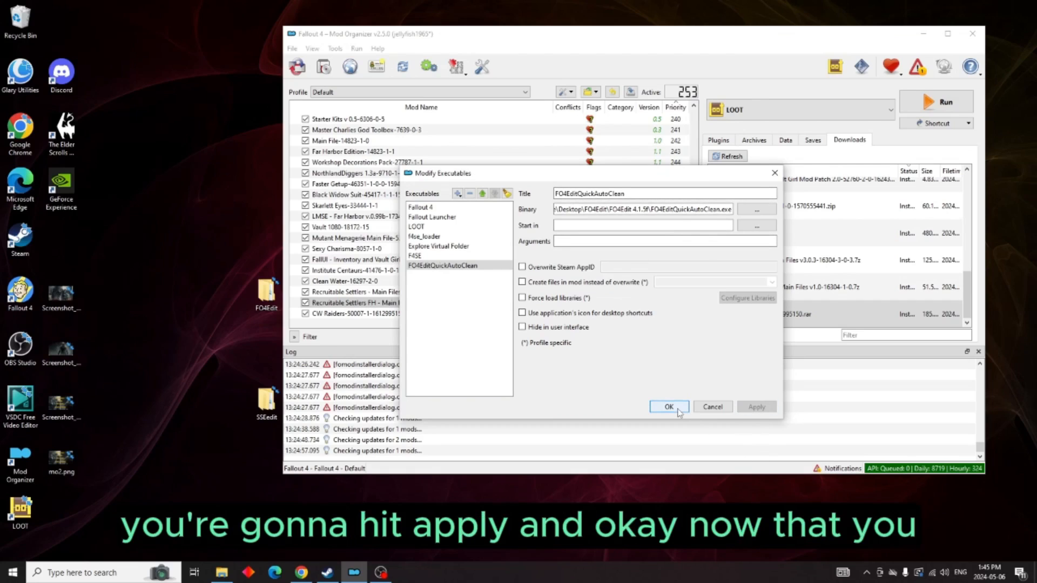
{"action": "left_click", "coordinate": [668, 406]}
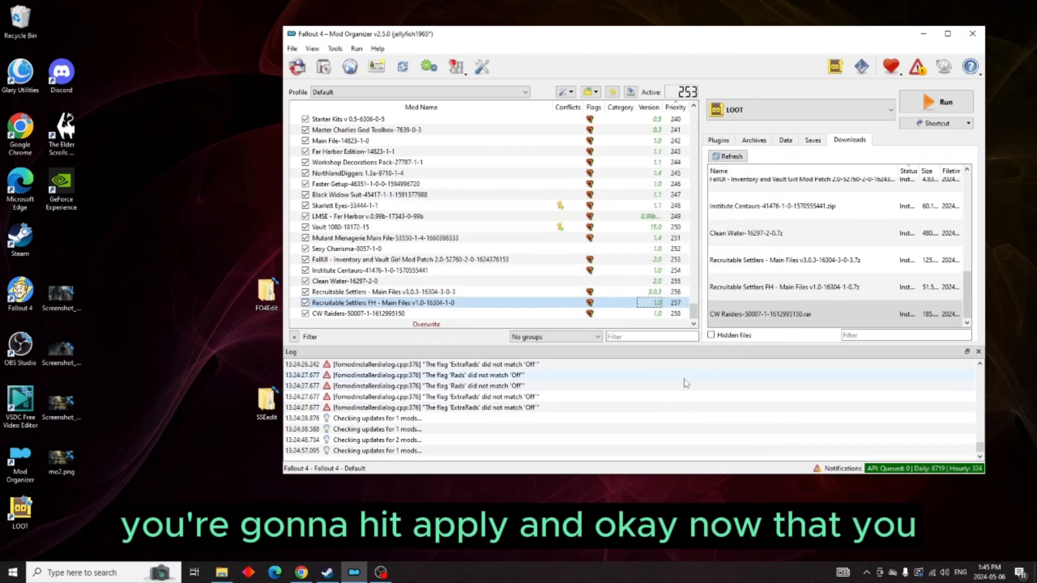
{"action": "mouse_move", "coordinate": [893, 160]}
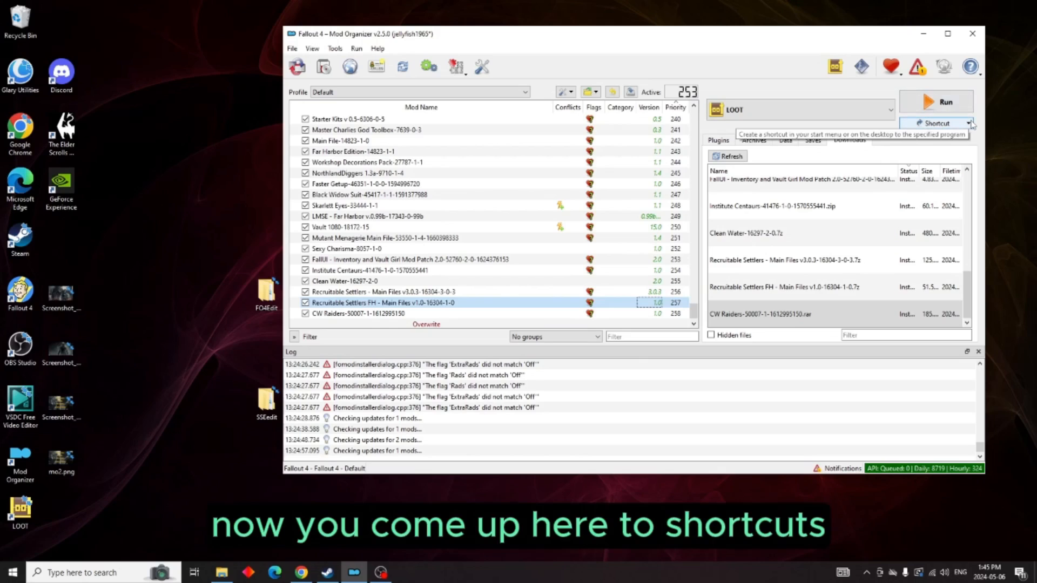
- Select FO4EditQuickAutoClean as the run executable and add a Toolbar shortcut
{"action": "left_click", "coordinate": [967, 123]}
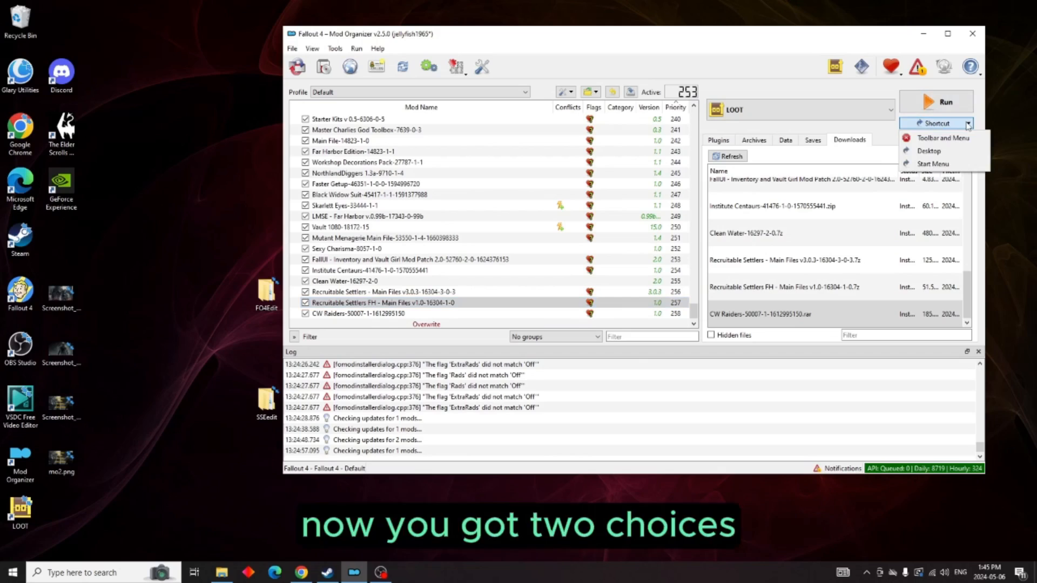
{"action": "left_click", "coordinate": [889, 110]}
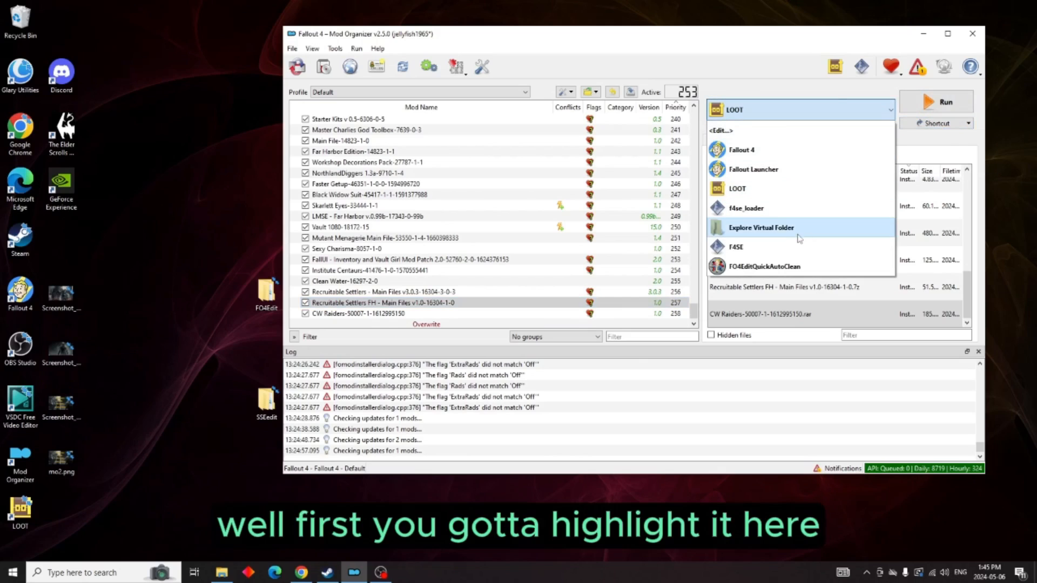
{"action": "left_click", "coordinate": [764, 266]}
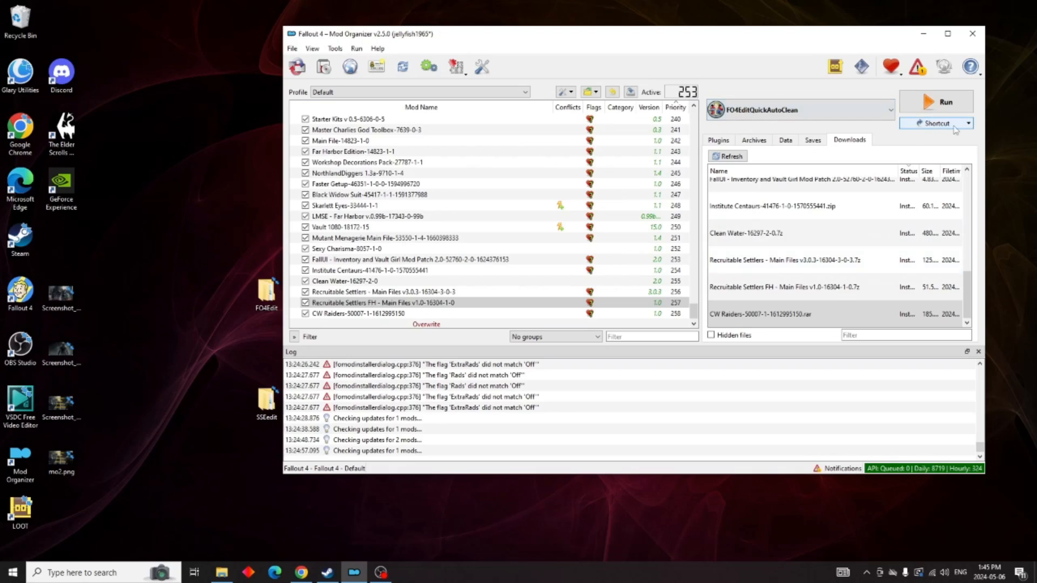
{"action": "left_click", "coordinate": [967, 123]}
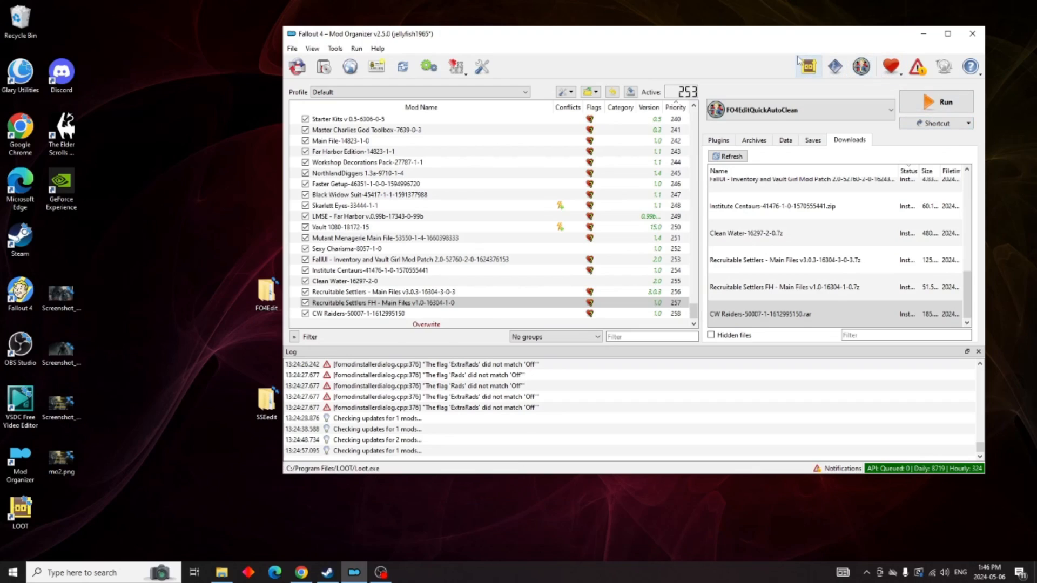
- Switch to the Skyrim Special Edition instance and restart Mod Organizer
{"action": "left_click", "coordinate": [297, 65]}
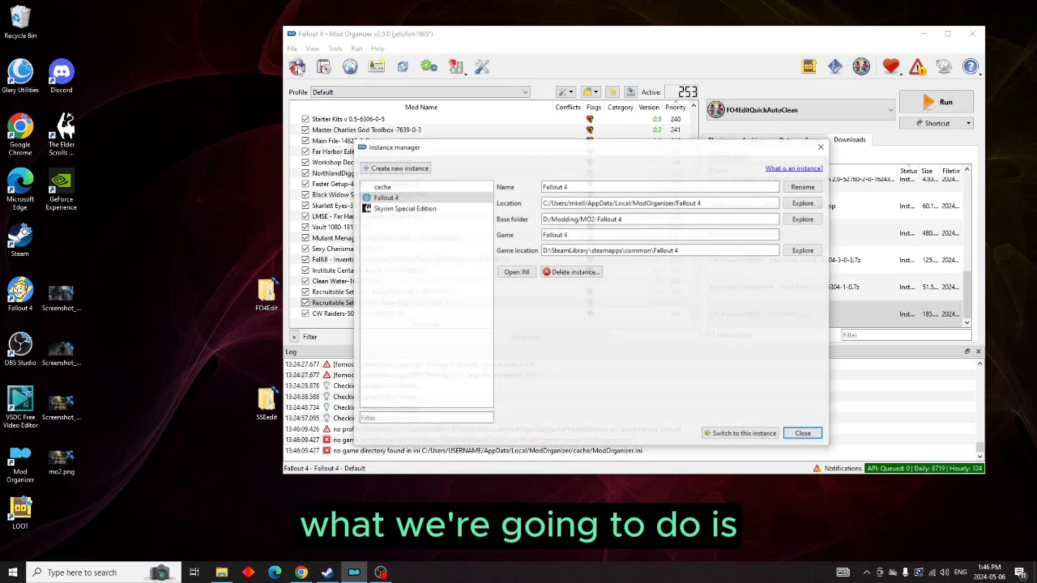
{"action": "left_click", "coordinate": [404, 209]}
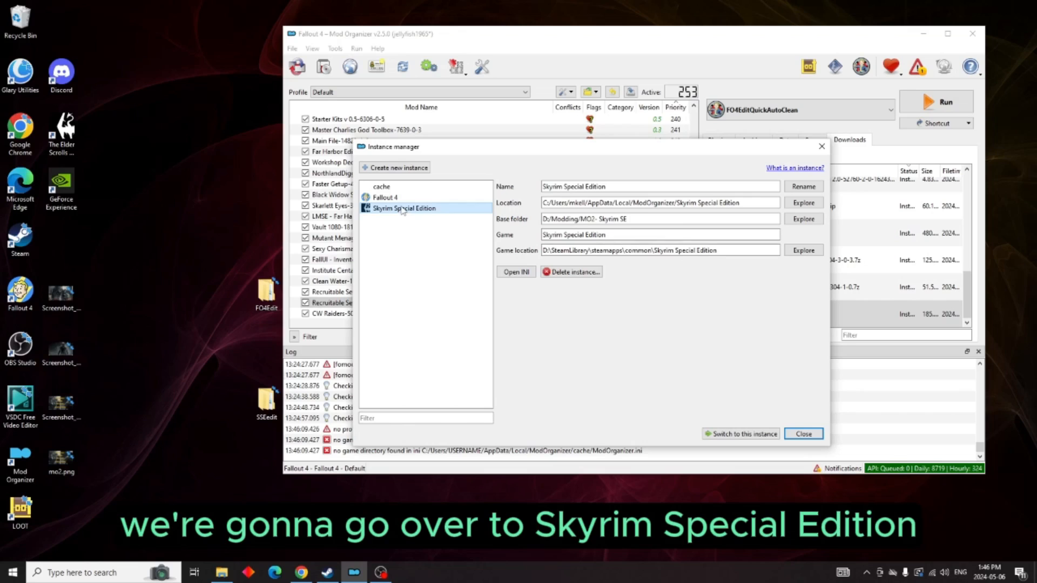
{"action": "left_click", "coordinate": [741, 434]}
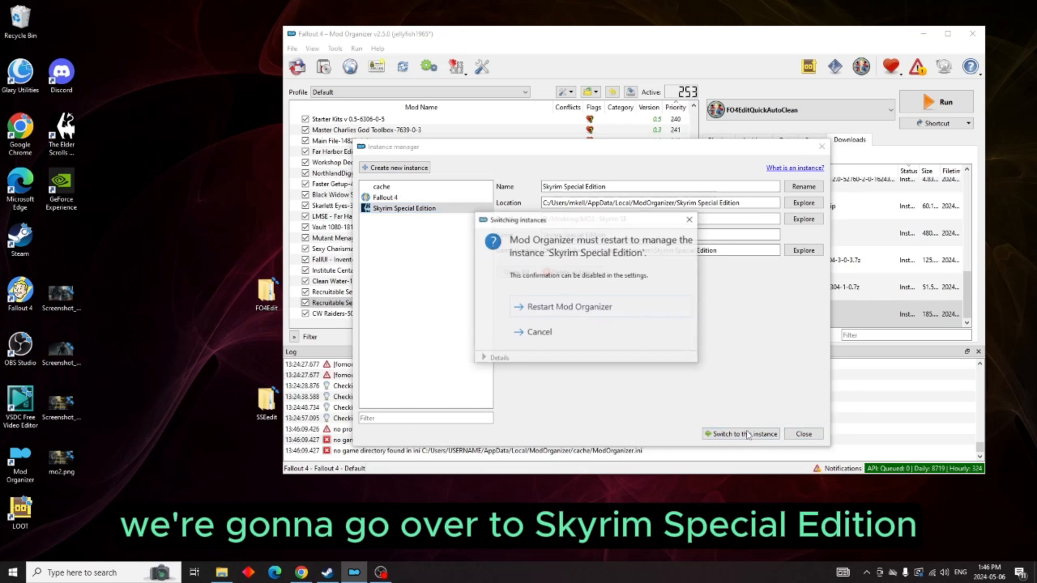
{"action": "left_click", "coordinate": [569, 306]}
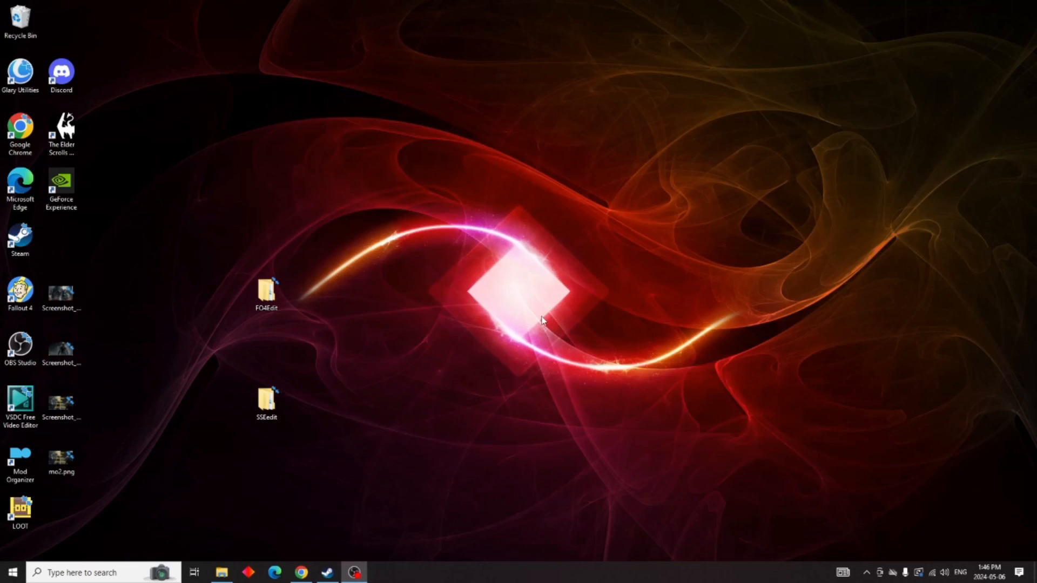
{"action": "mouse_move", "coordinate": [528, 314]}
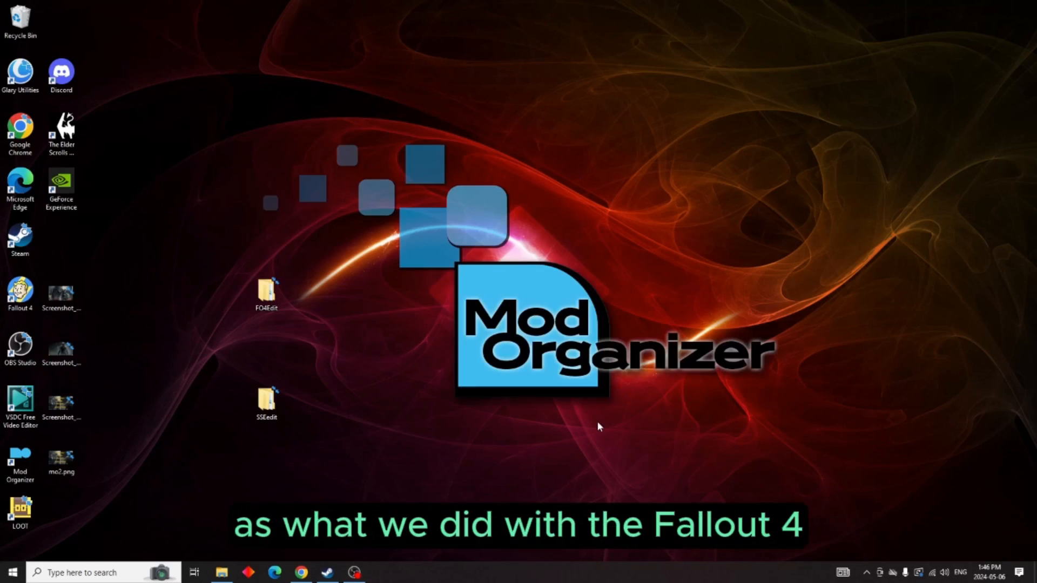
{"action": "mouse_move", "coordinate": [589, 399]}
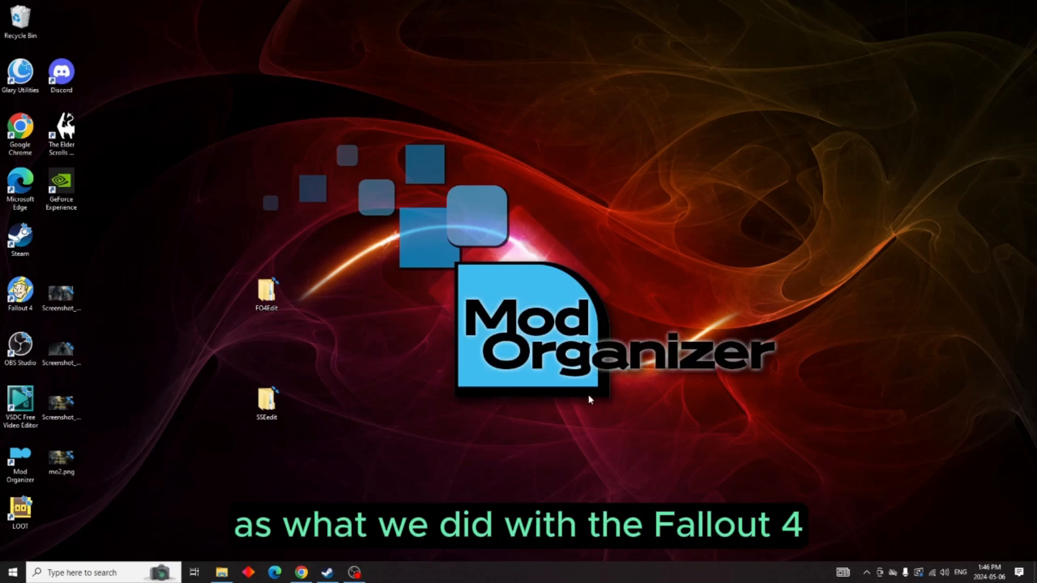
{"action": "mouse_move", "coordinate": [548, 386]}
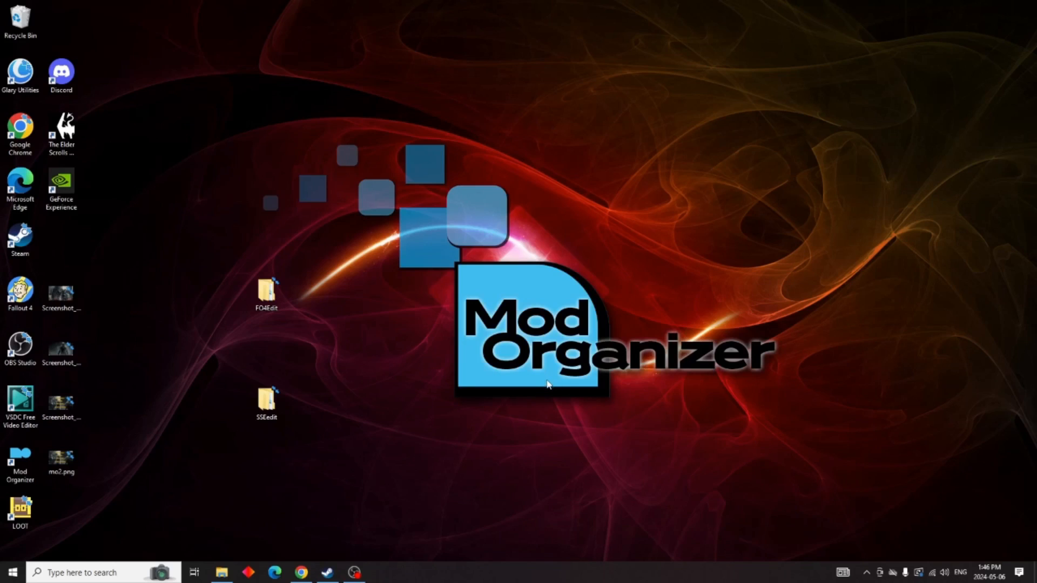
{"action": "double_click", "coordinate": [20, 463]}
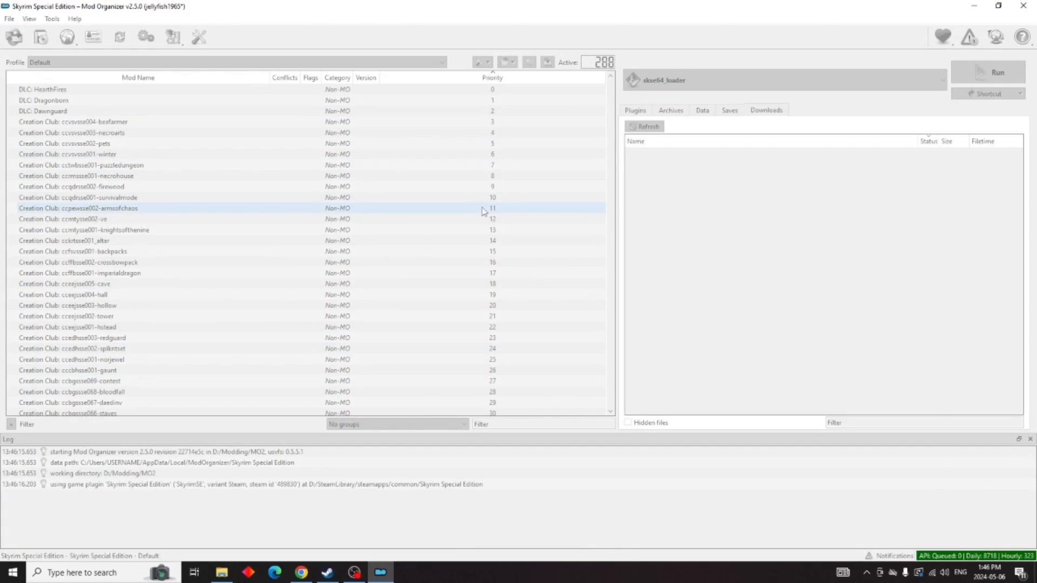
{"action": "mouse_move", "coordinate": [680, 297]}
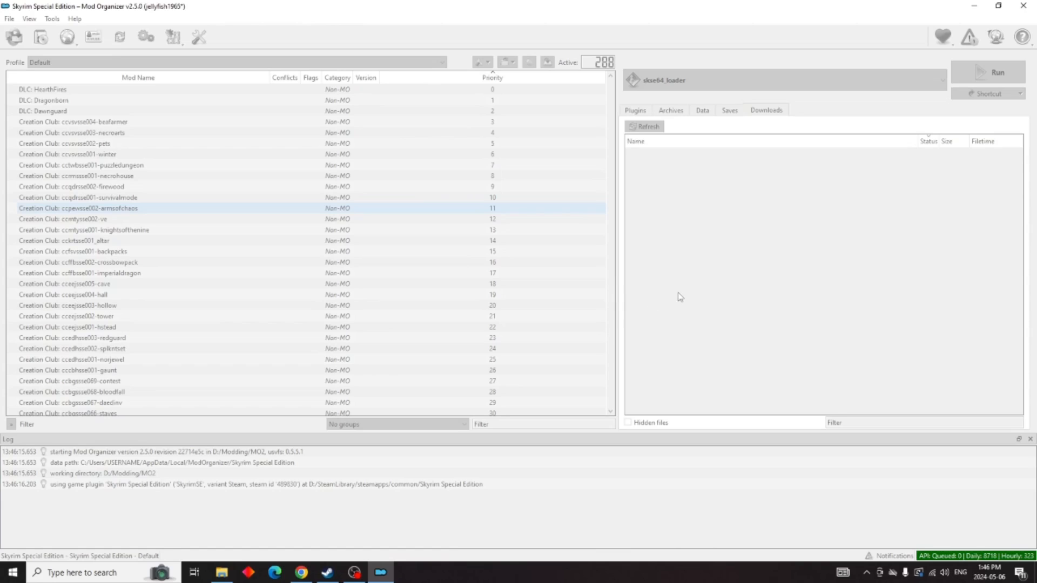
{"action": "mouse_move", "coordinate": [673, 406]}
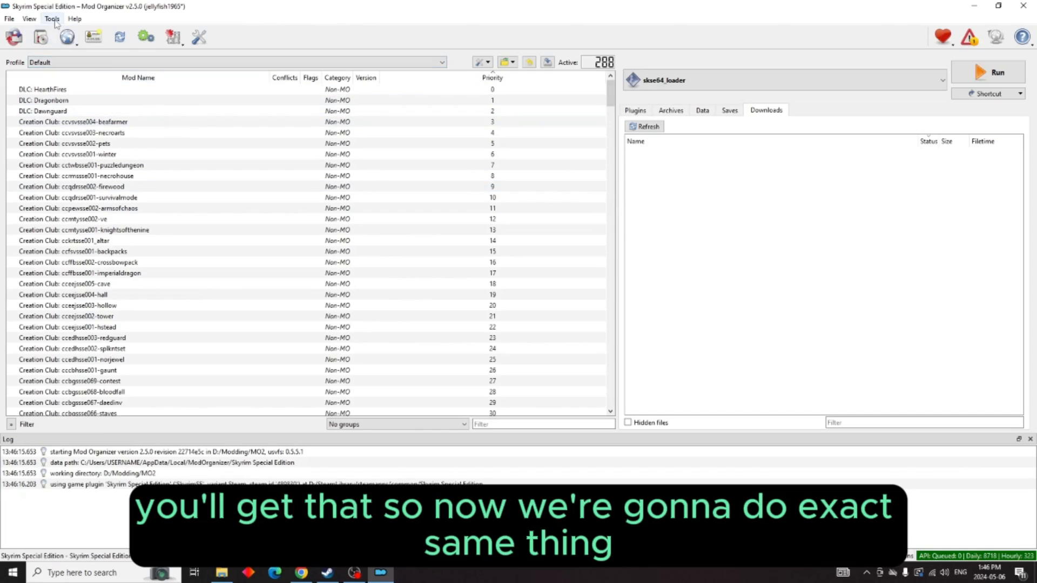
- Add Desktop\SSEEdit\SSEEdit 4.1.5f\SSEEditQuickAutoClean.exe as a new executable and save
{"action": "left_click", "coordinate": [51, 18]}
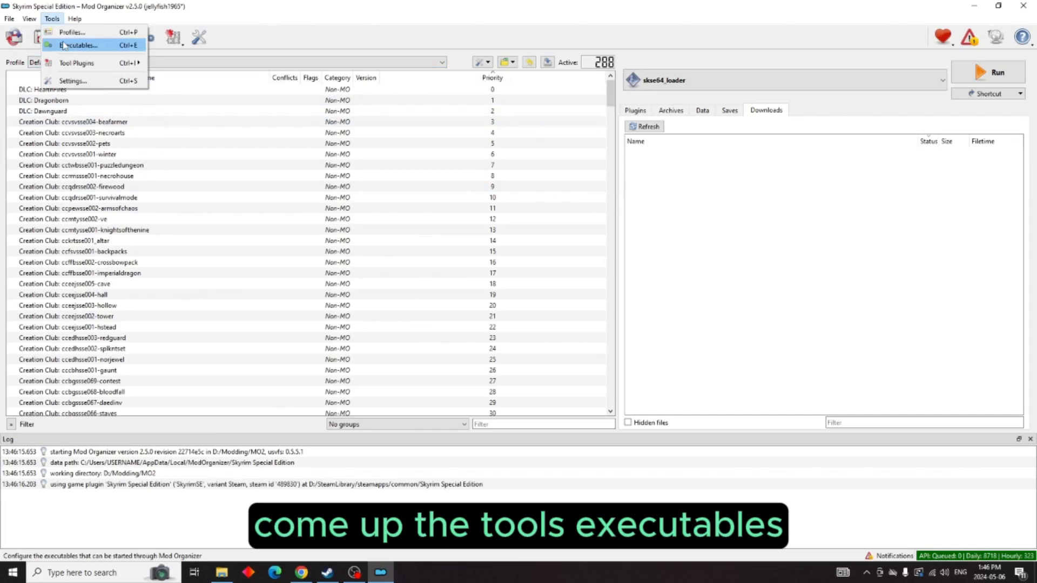
{"action": "left_click", "coordinate": [78, 45]}
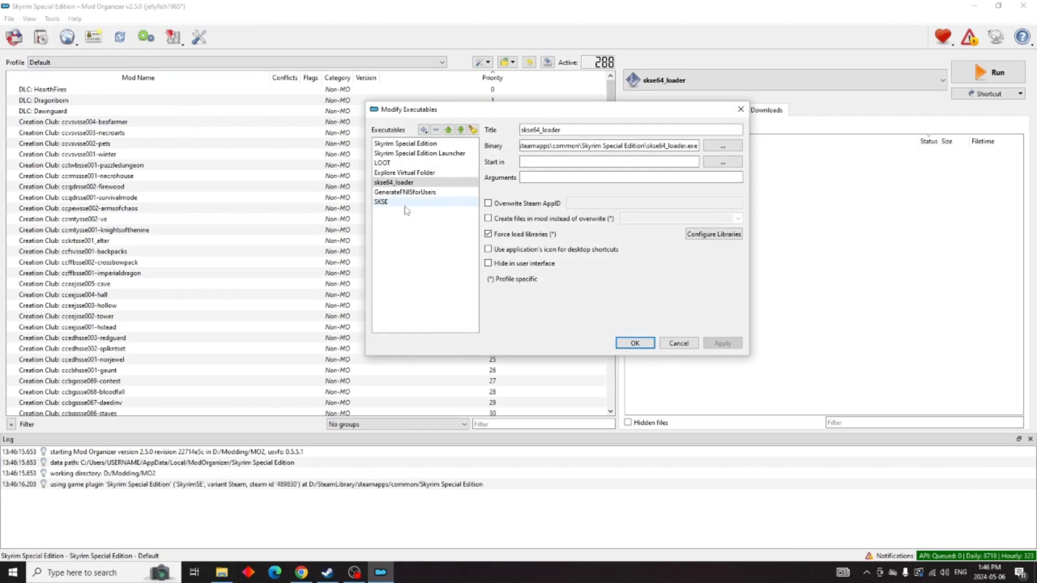
{"action": "left_click", "coordinate": [423, 129]}
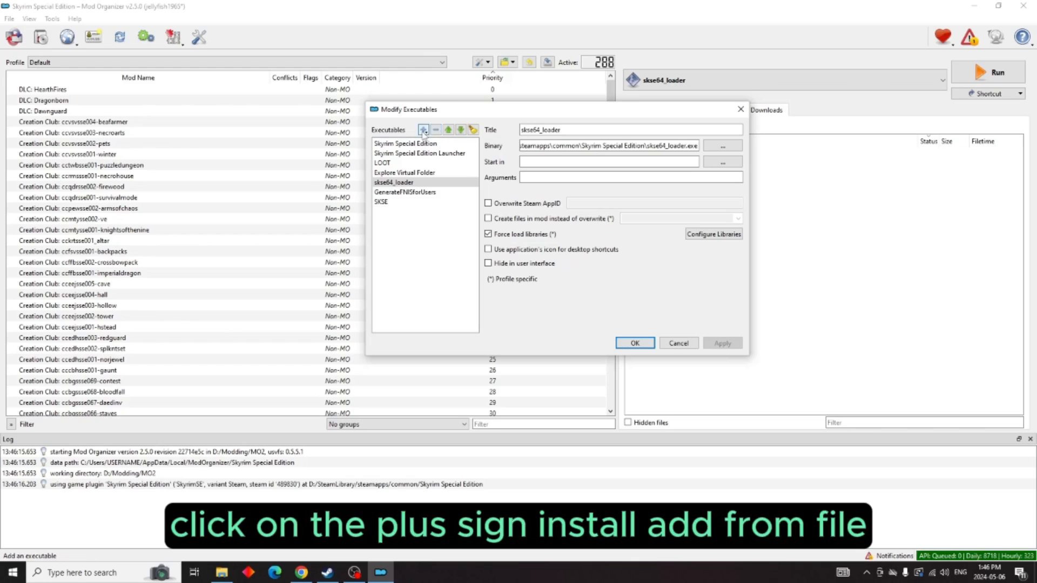
{"action": "left_click", "coordinate": [424, 130]}
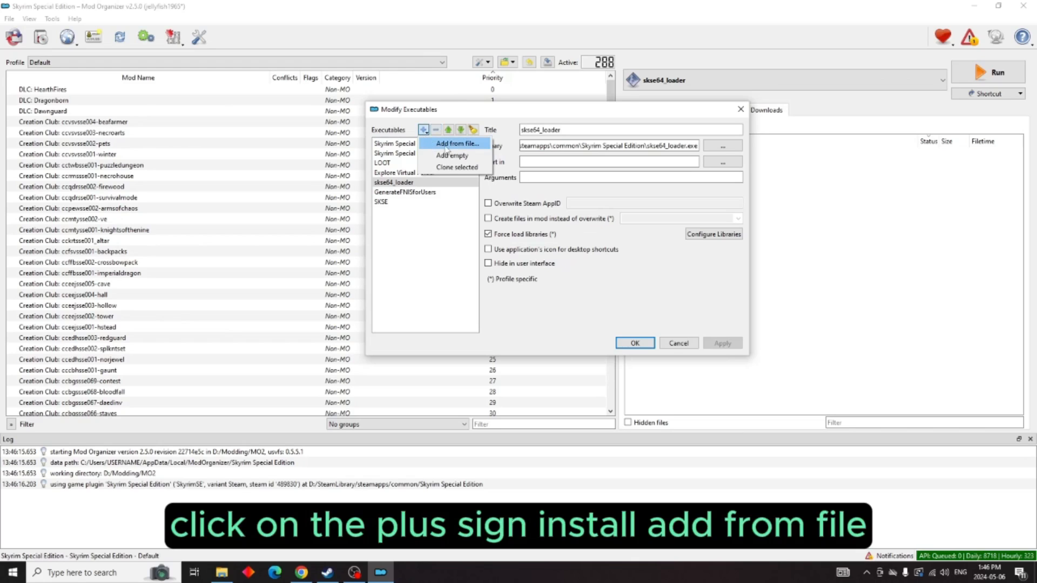
{"action": "left_click", "coordinate": [456, 144]}
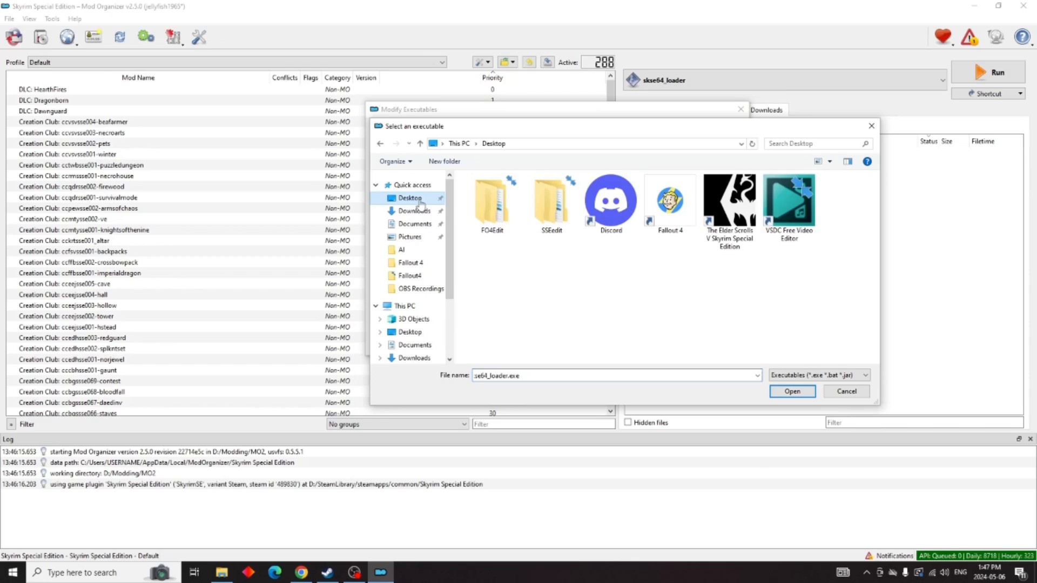
{"action": "double_click", "coordinate": [551, 198]}
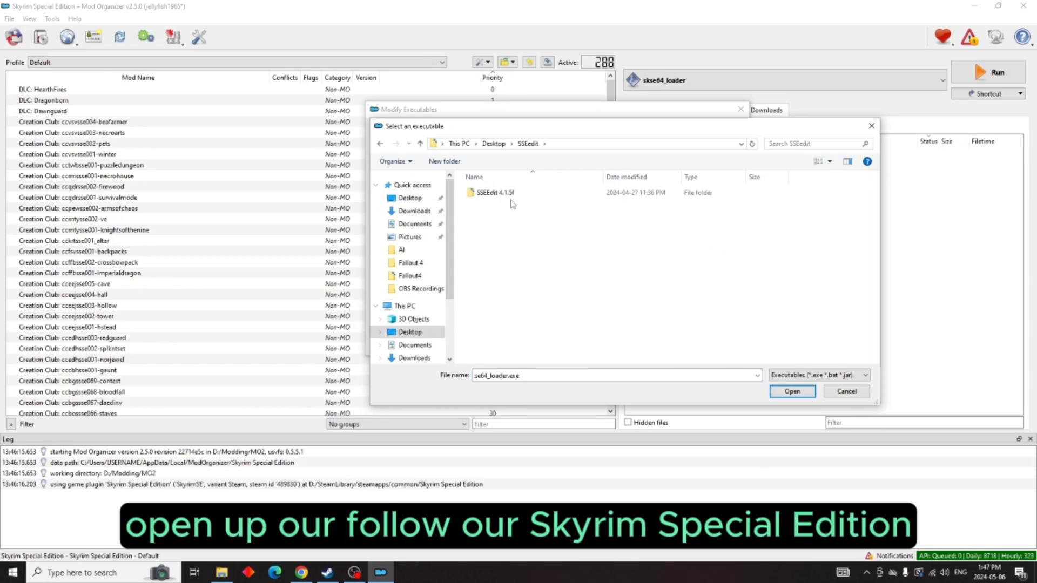
{"action": "double_click", "coordinate": [495, 192]}
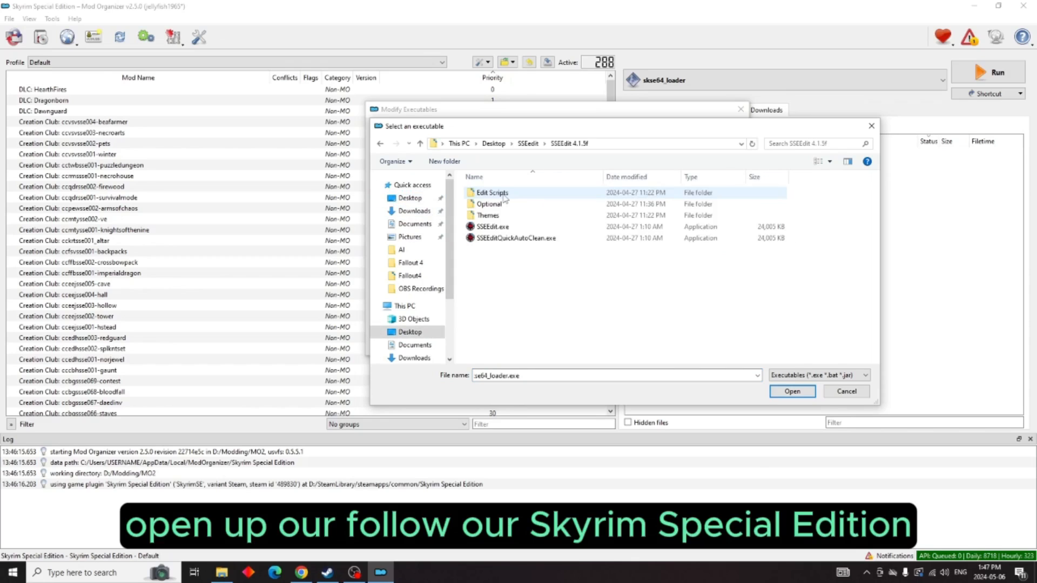
{"action": "left_click", "coordinate": [519, 238]}
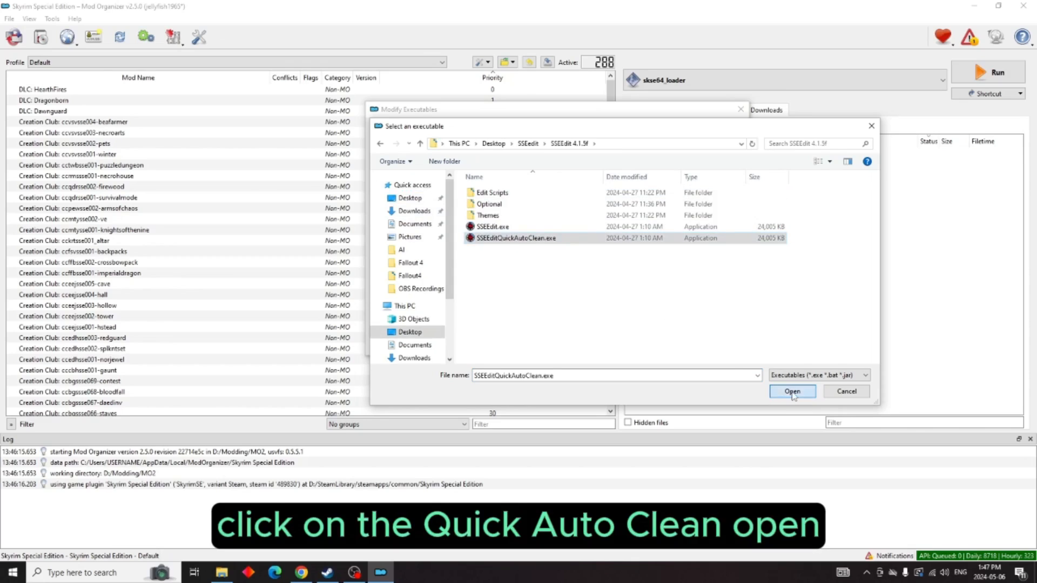
{"action": "left_click", "coordinate": [792, 391]}
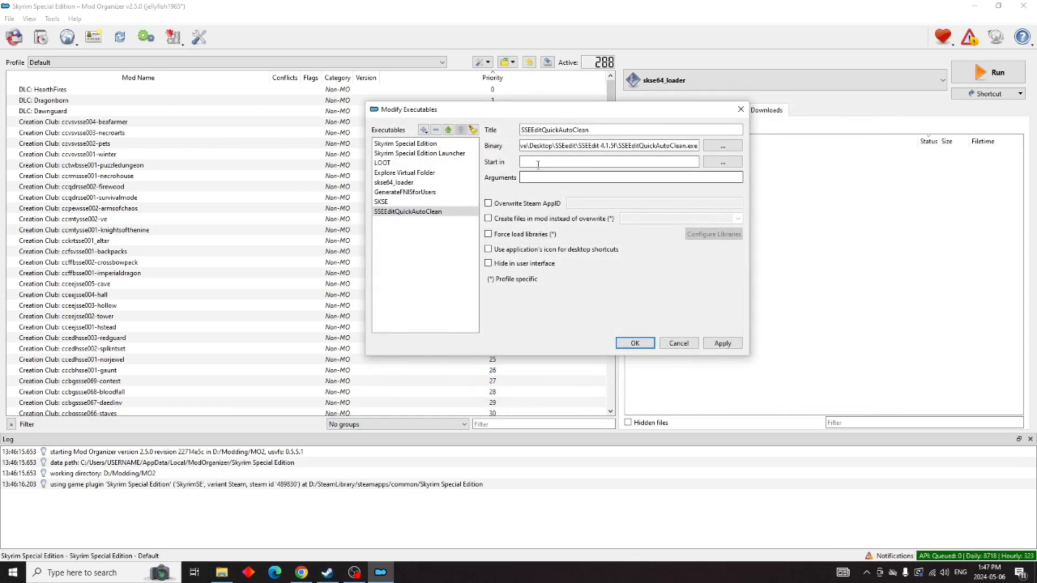
{"action": "left_click", "coordinate": [722, 343]}
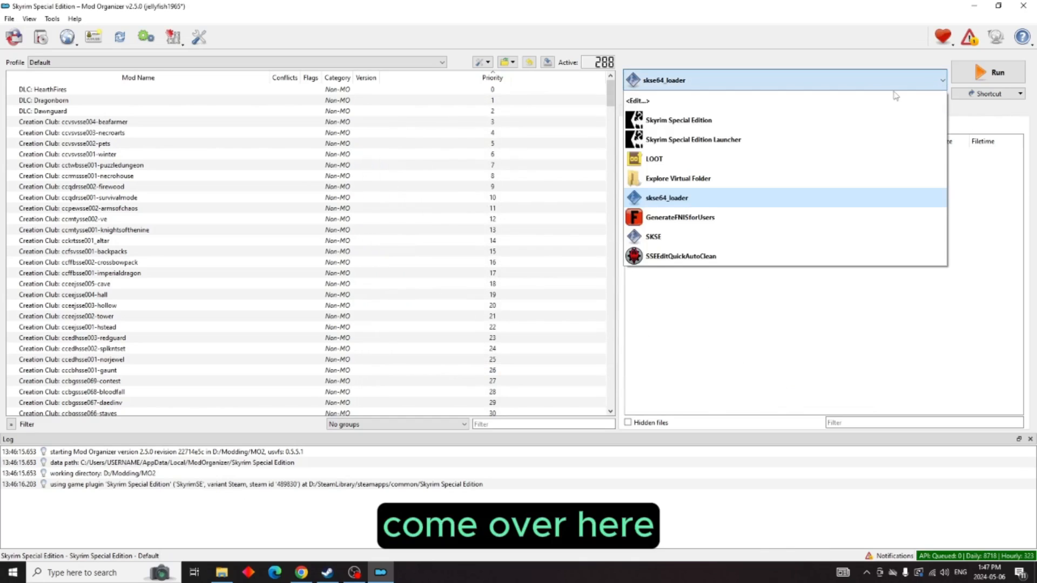
- Select SSEEditQuickAutoClean in the run list and add a Toolbar shortcut
{"action": "left_click", "coordinate": [678, 256]}
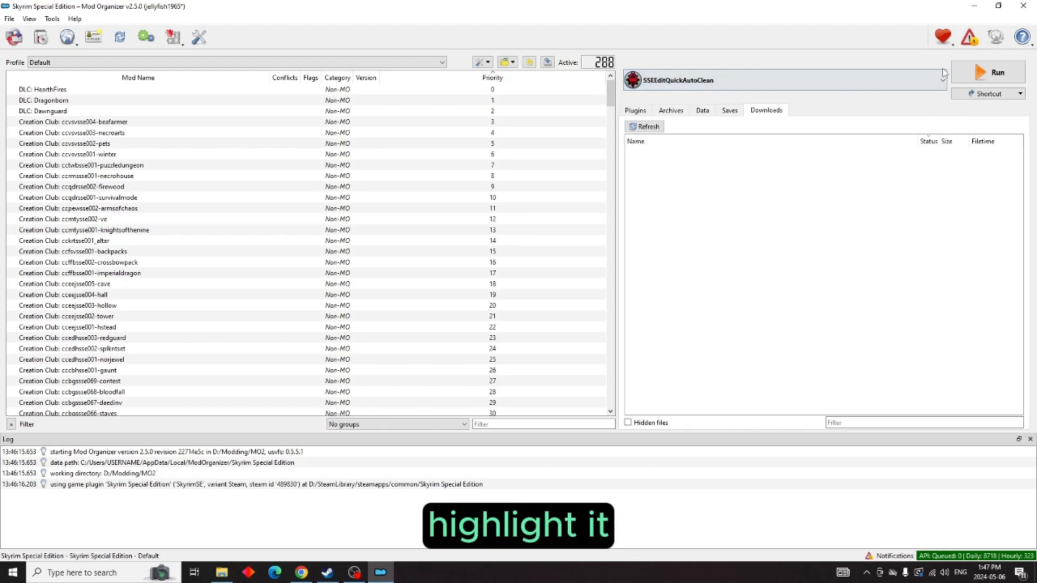
{"action": "left_click", "coordinate": [1021, 94]}
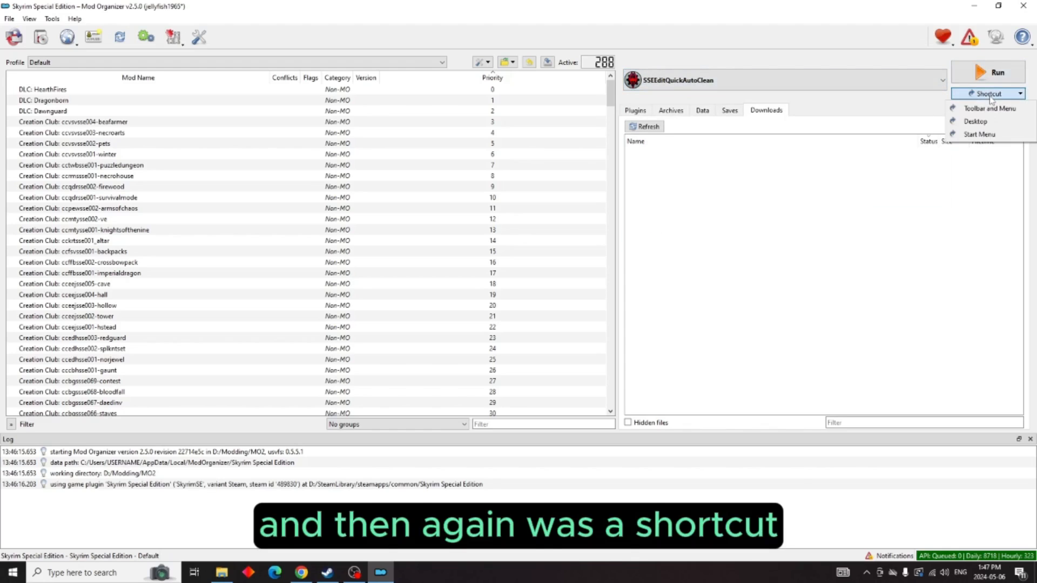
{"action": "mouse_move", "coordinate": [991, 121]}
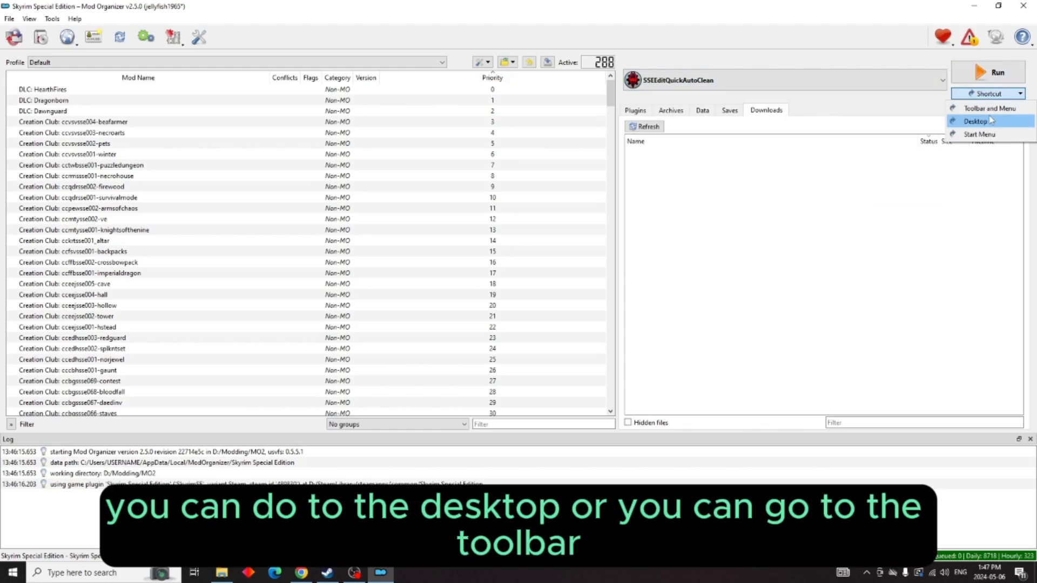
{"action": "left_click", "coordinate": [990, 108]}
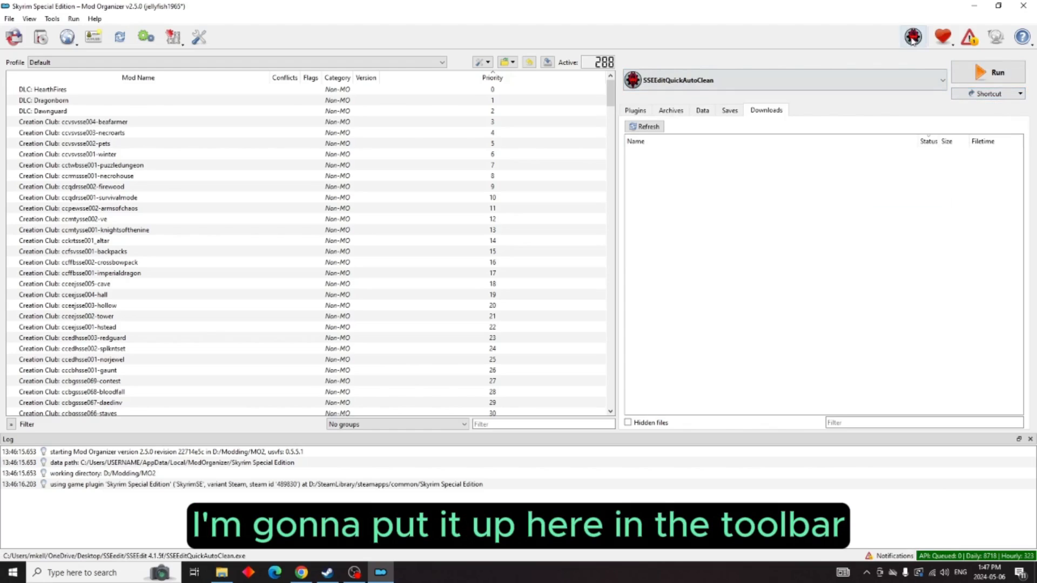